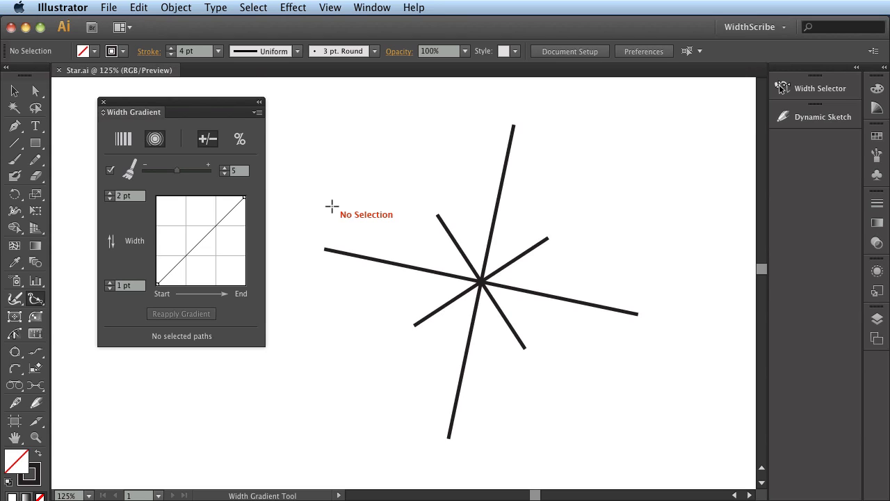
mouse_move(154, 138)
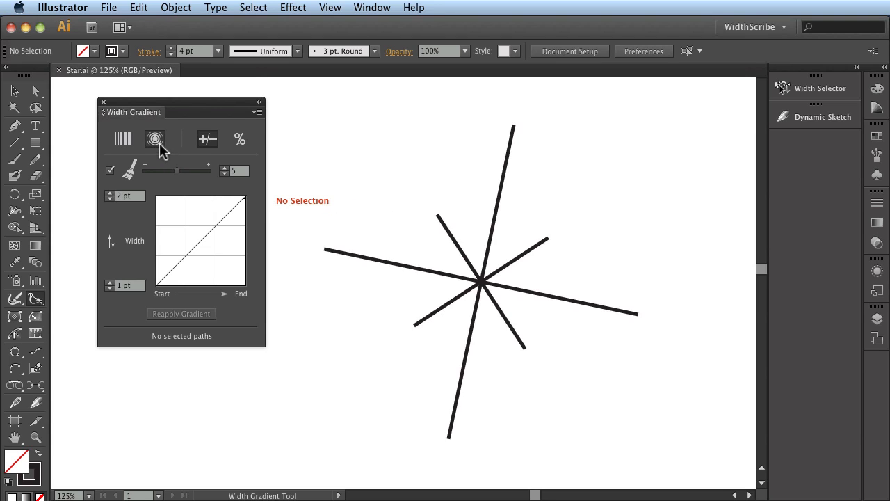
mouse_move(160, 148)
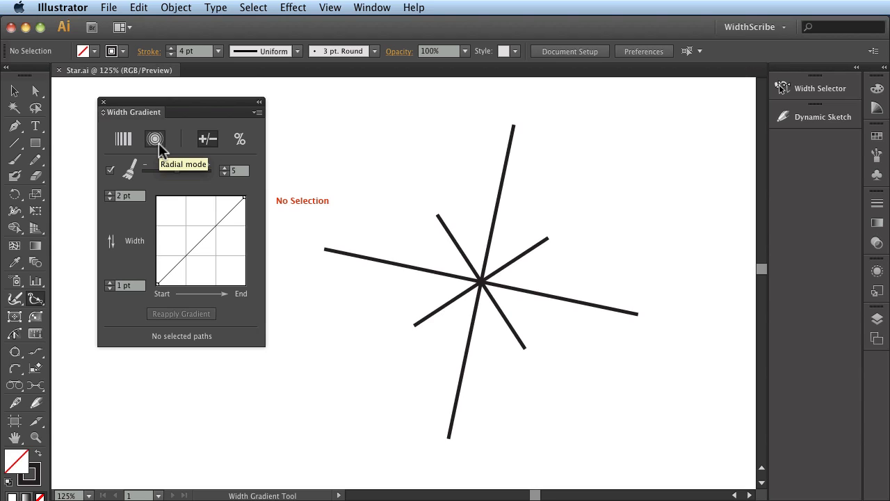
mouse_move(204, 147)
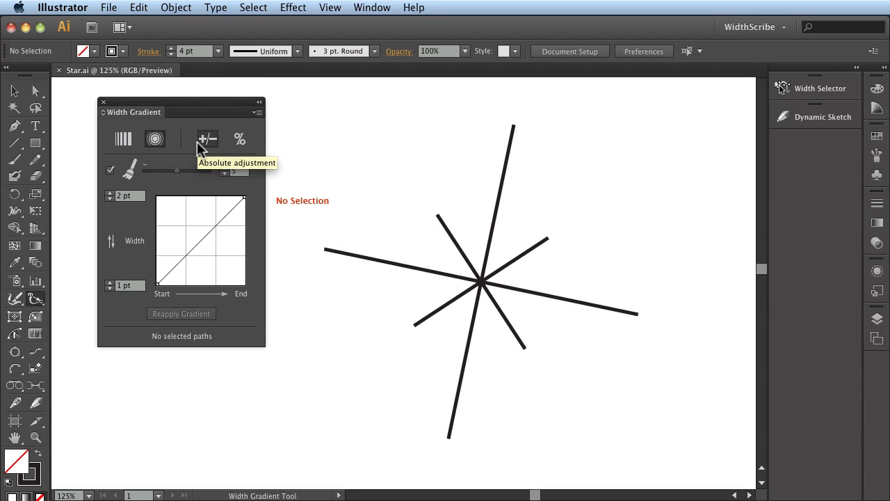
mouse_move(178, 342)
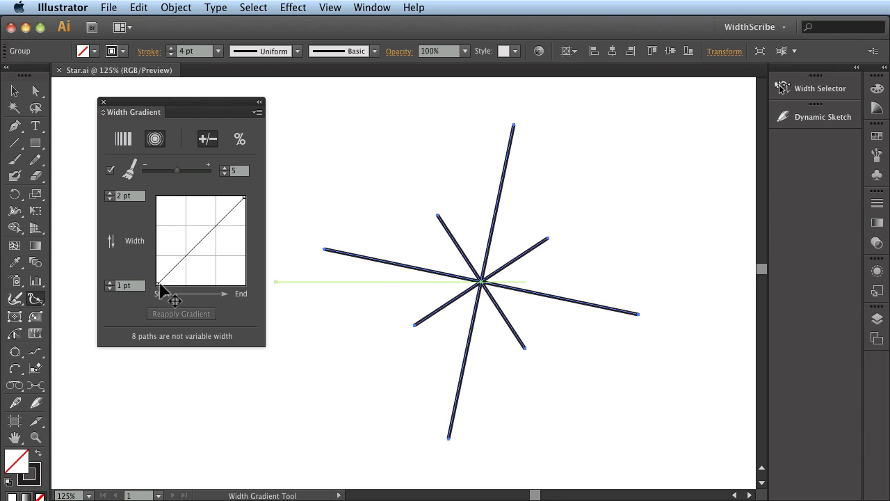
mouse_move(237, 209)
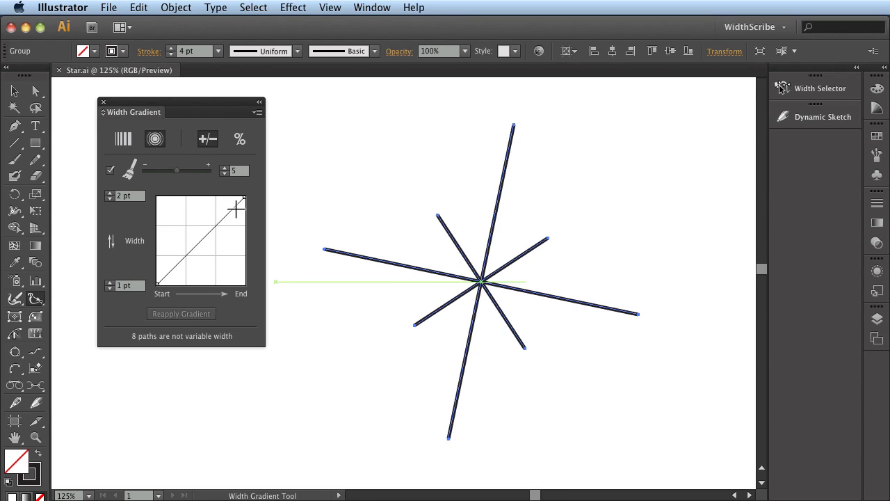
mouse_move(202, 270)
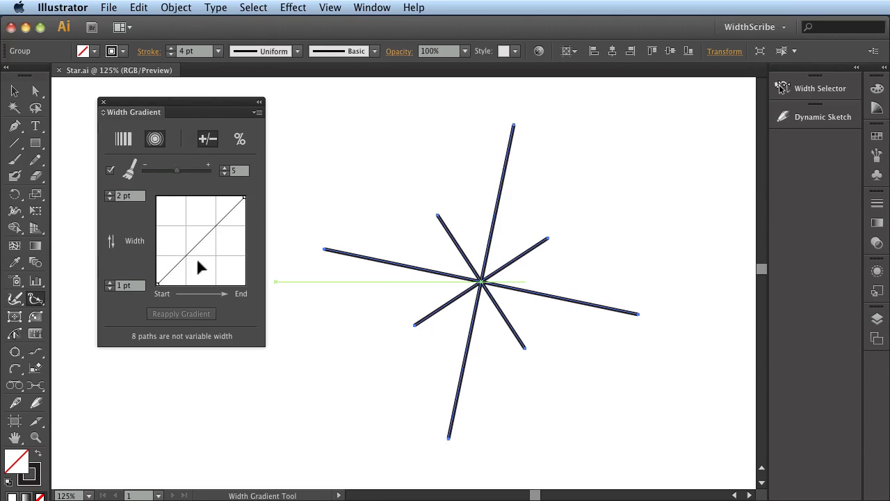
mouse_move(144, 277)
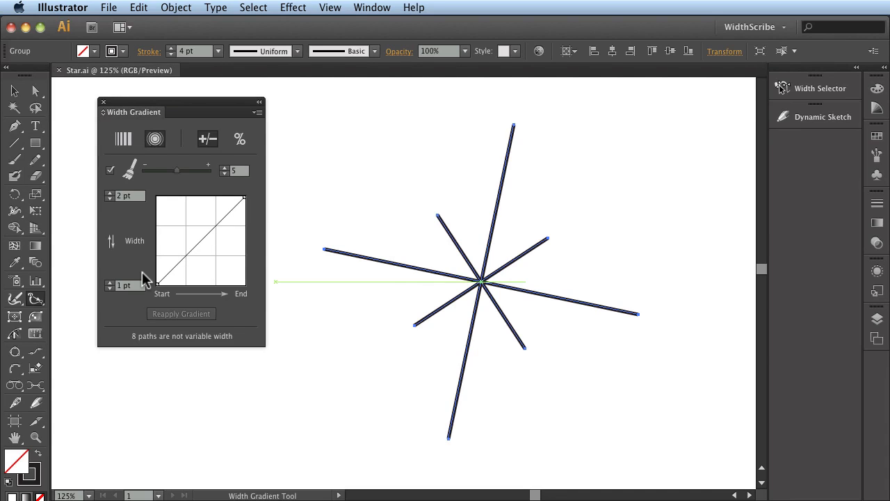
mouse_move(141, 280)
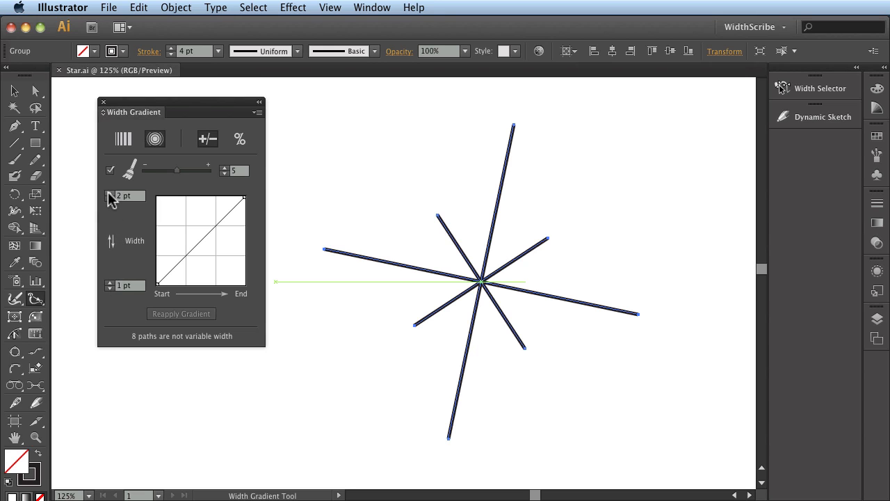
Raise the maximum width to 10 pt and drag a radial width gradient outward from the star's centre.
left_click(109, 192)
type("10")
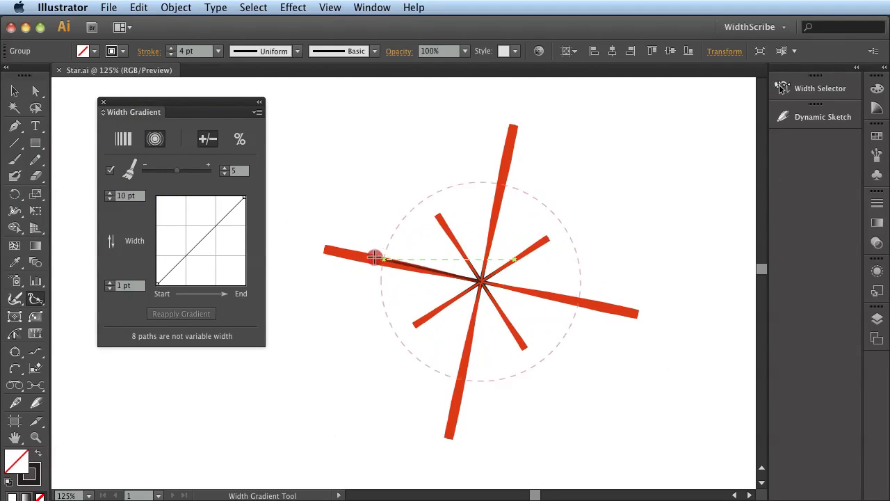
left_click_drag(376, 257, 327, 248)
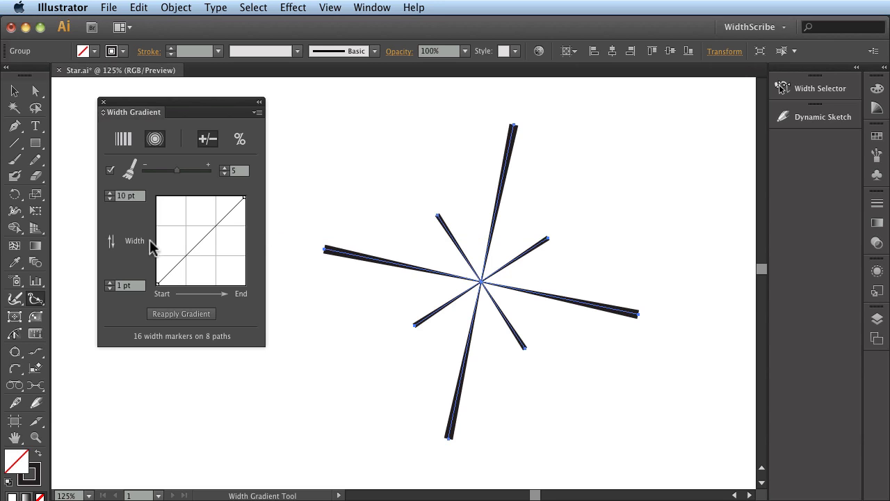
mouse_move(112, 246)
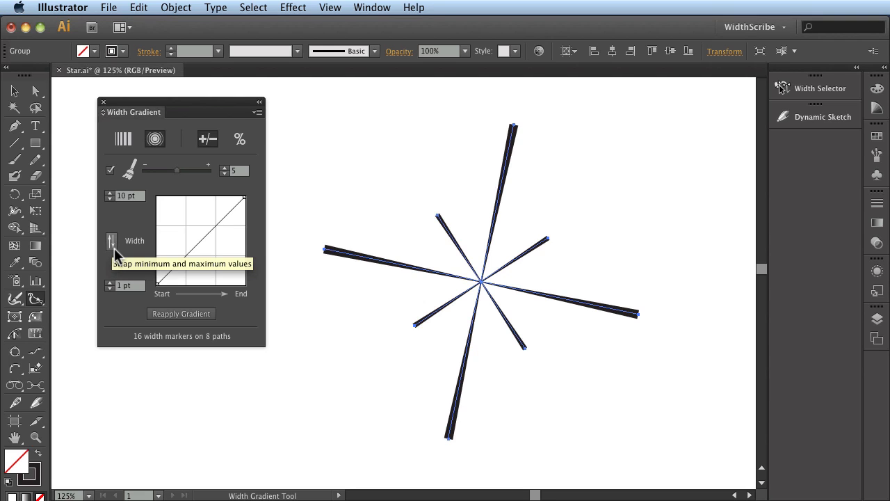
Swap min and max widths, reapply, swap back, then reverse the graph so width descends from 10 pt to the tips.
left_click(111, 240)
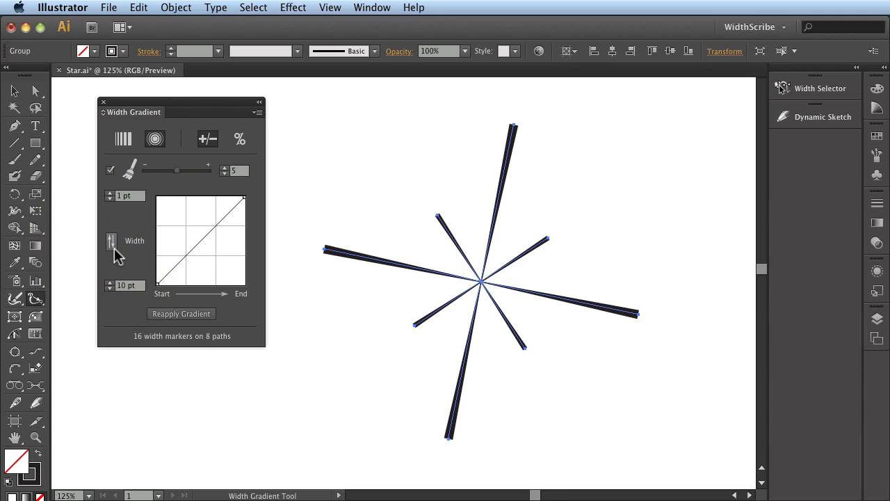
left_click(170, 314)
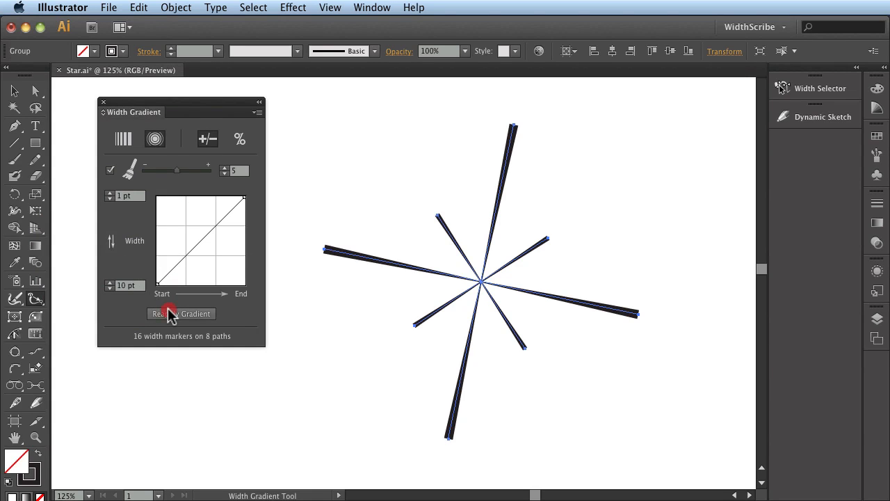
left_click(170, 313)
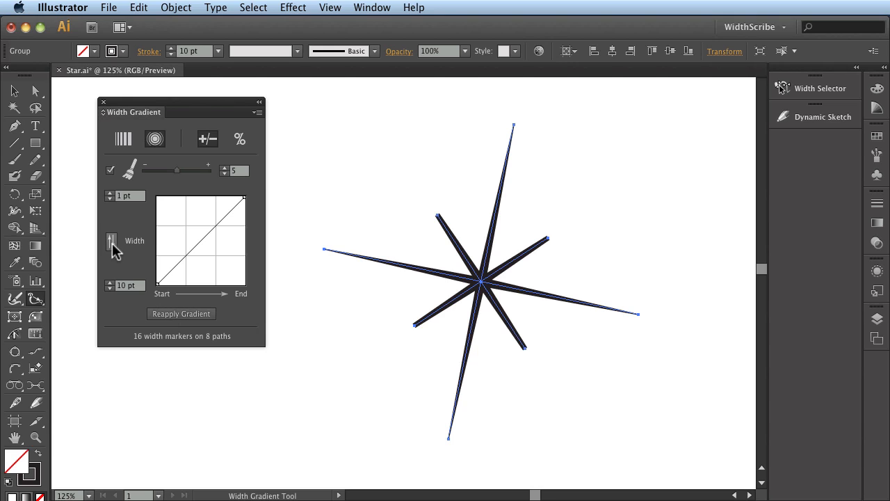
left_click(112, 241)
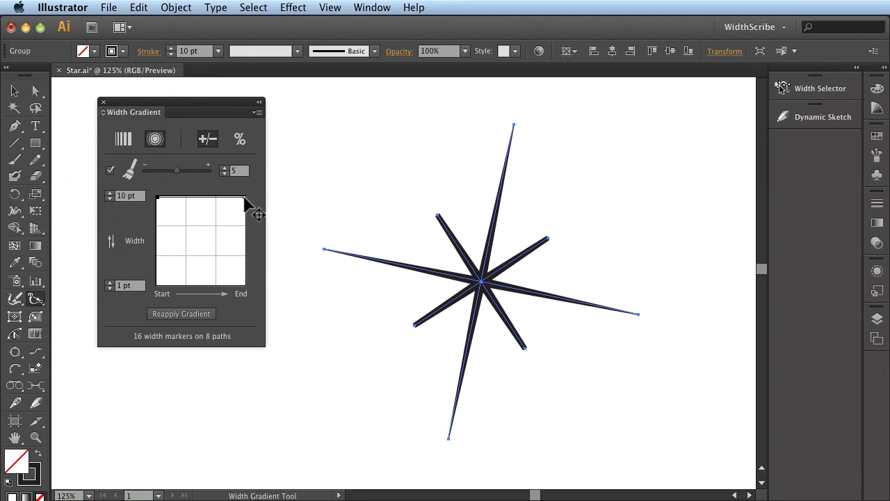
left_click_drag(158, 201, 243, 233)
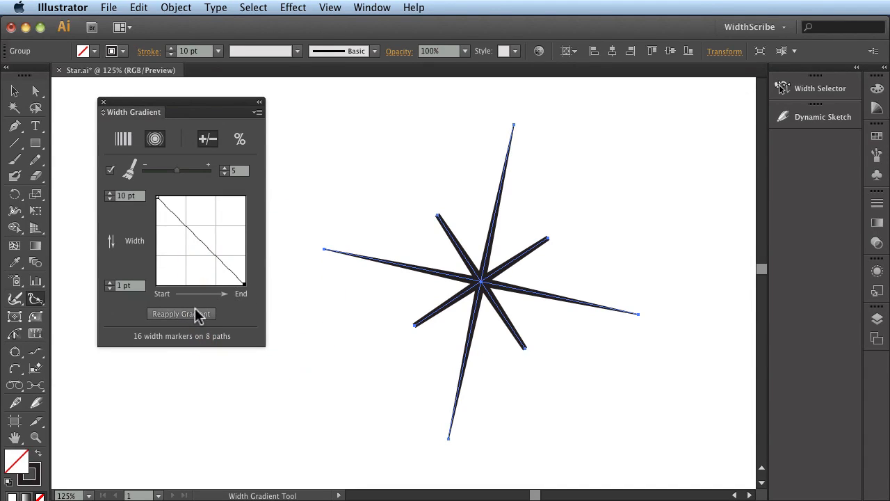
mouse_move(194, 315)
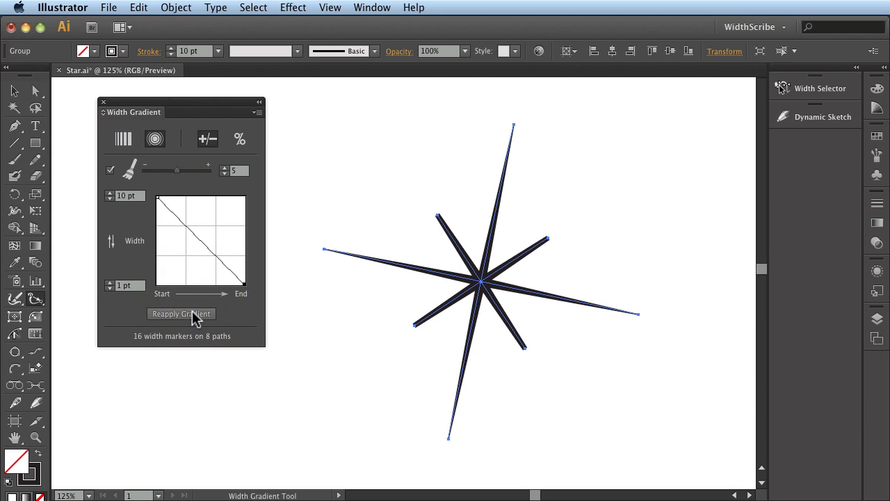
mouse_move(248, 295)
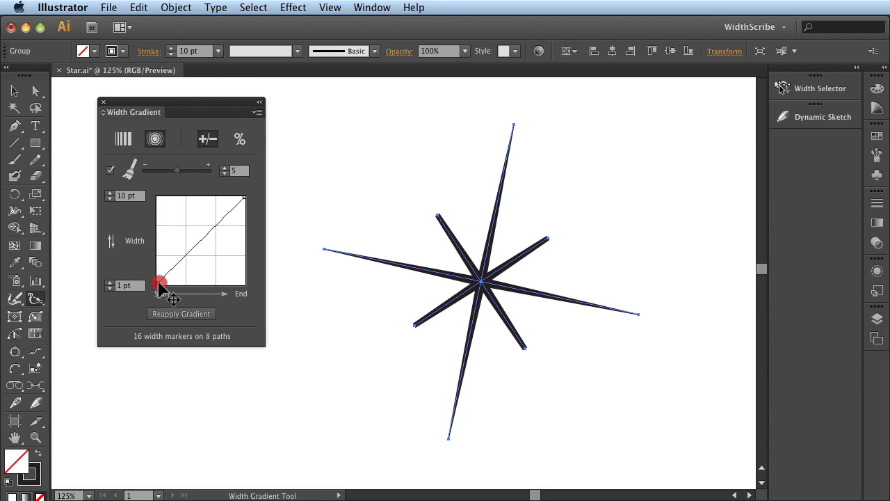
Add a point flattening the graph's start, reapply it to the lines, then remove that point.
left_click_drag(160, 282, 193, 244)
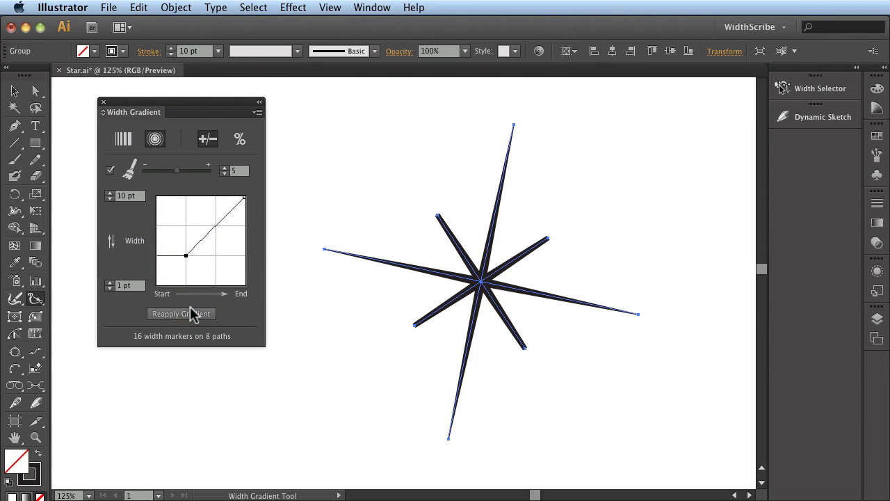
left_click(181, 314)
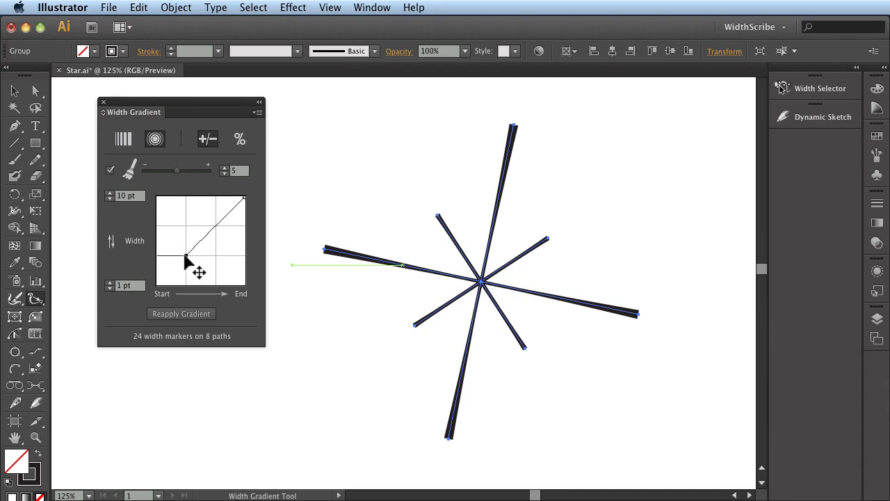
left_click(185, 227)
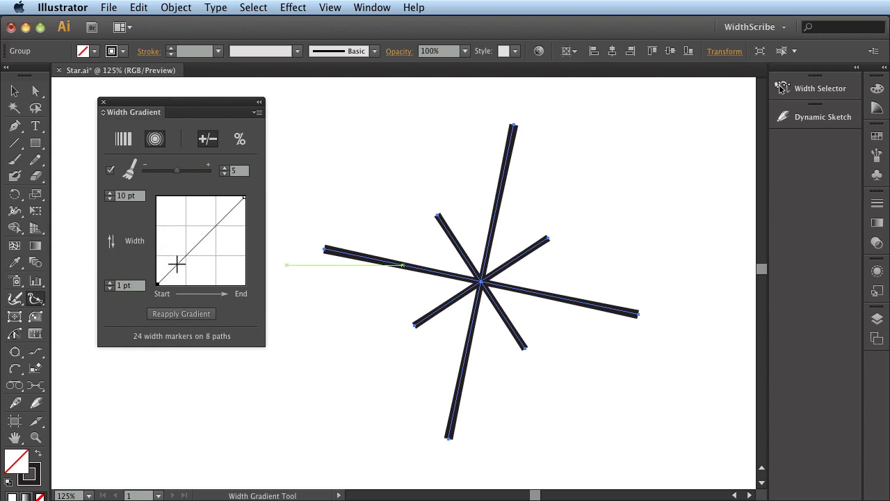
Add two points forming an S-shaped curve that bows up then dips, and reapply it to the star's lines.
left_click_drag(177, 268, 195, 214)
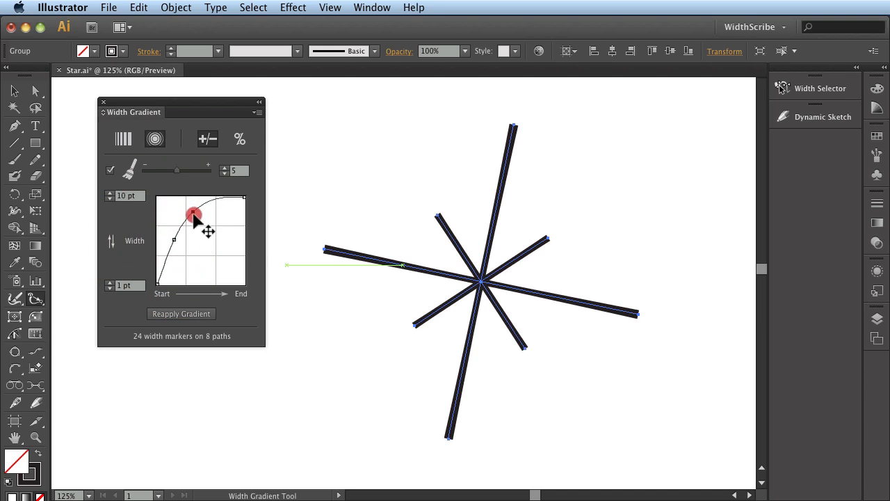
left_click_drag(195, 214, 222, 249)
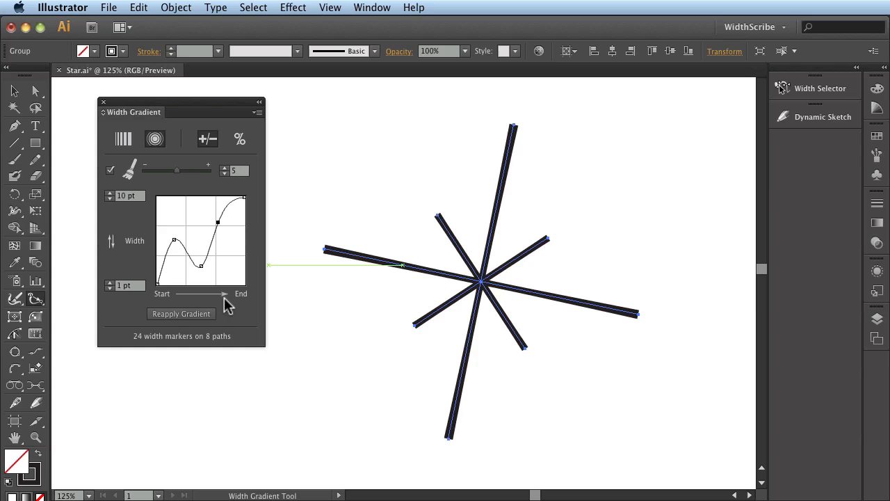
left_click(180, 313)
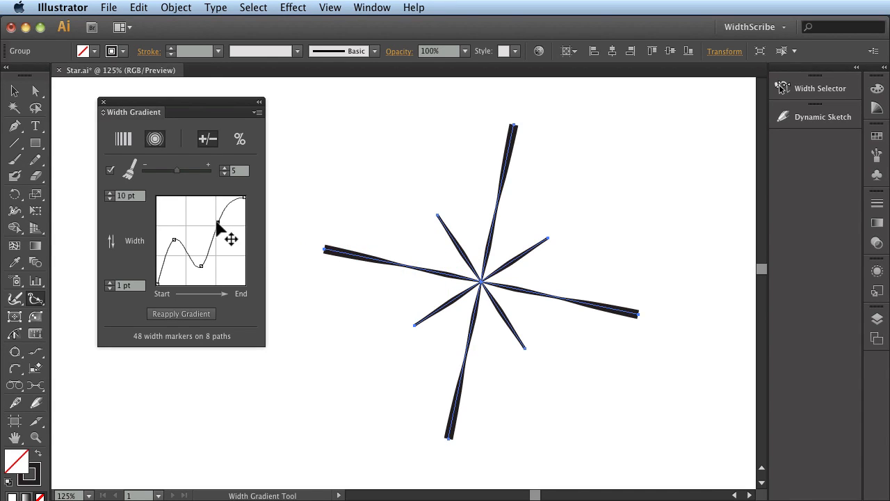
left_click(216, 229)
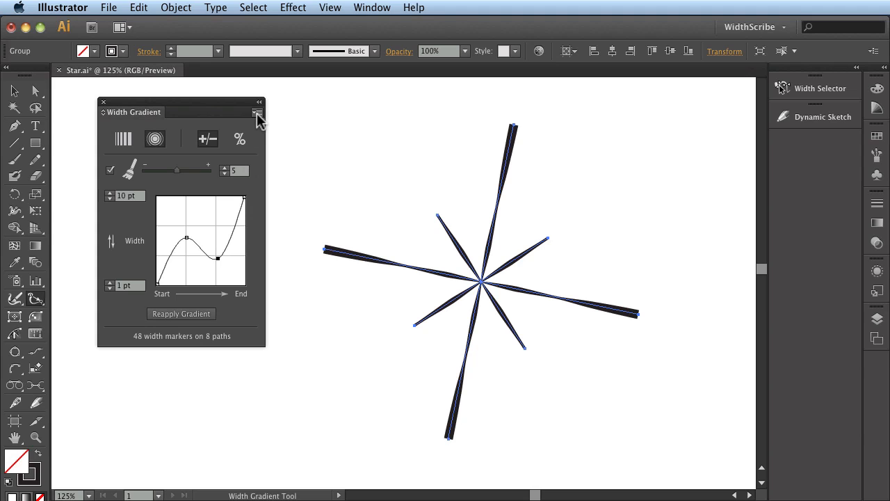
Load the default 1–2 pt straight graph from the panel menu, then show the saved graphs M, S, V, W.
left_click(257, 112)
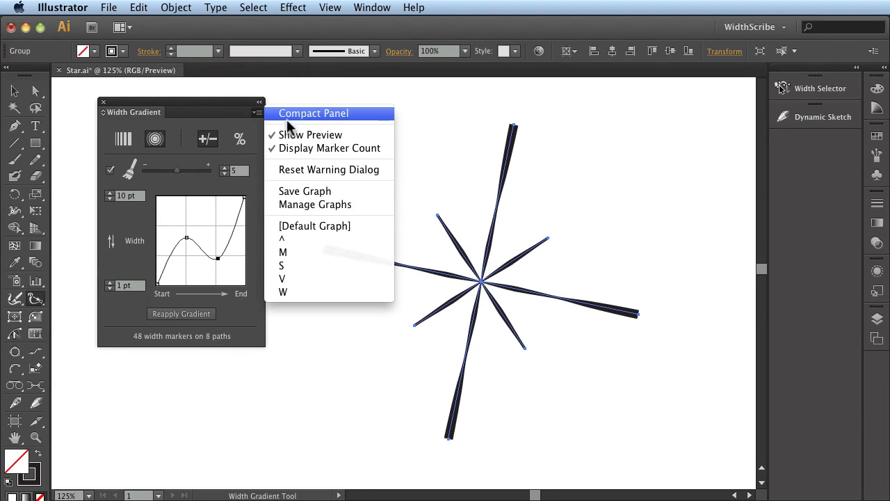
mouse_move(298, 230)
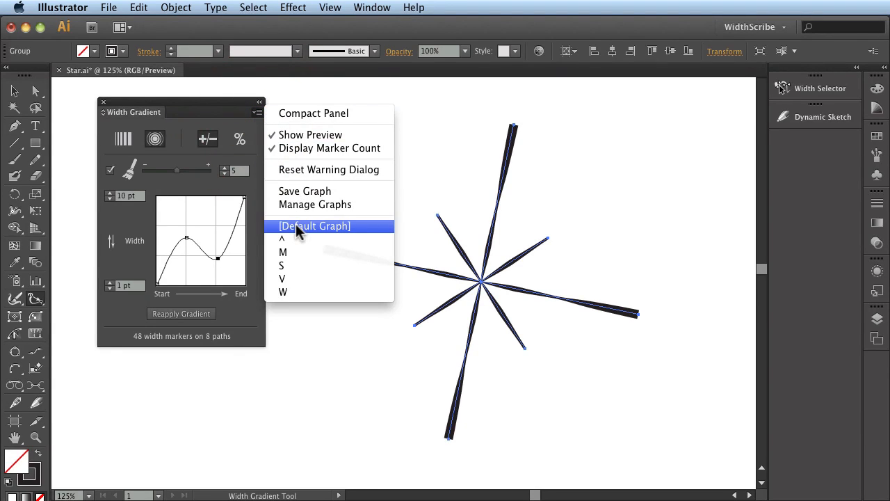
left_click(315, 225)
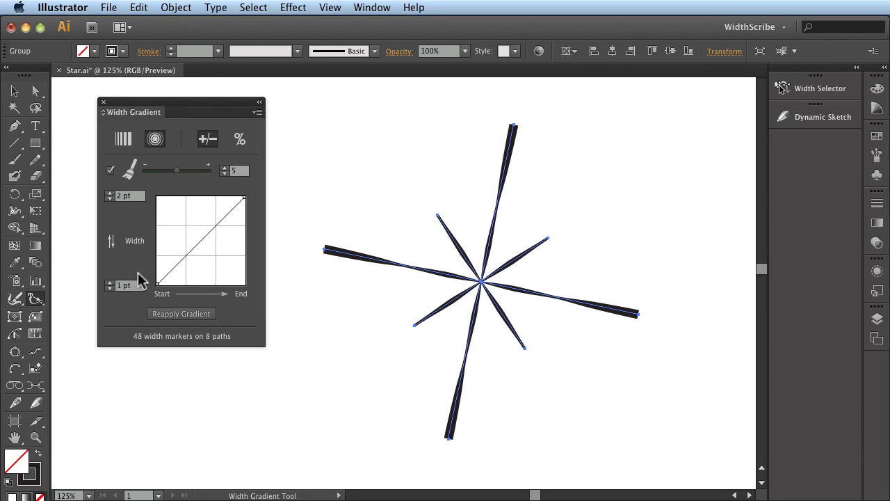
mouse_move(259, 131)
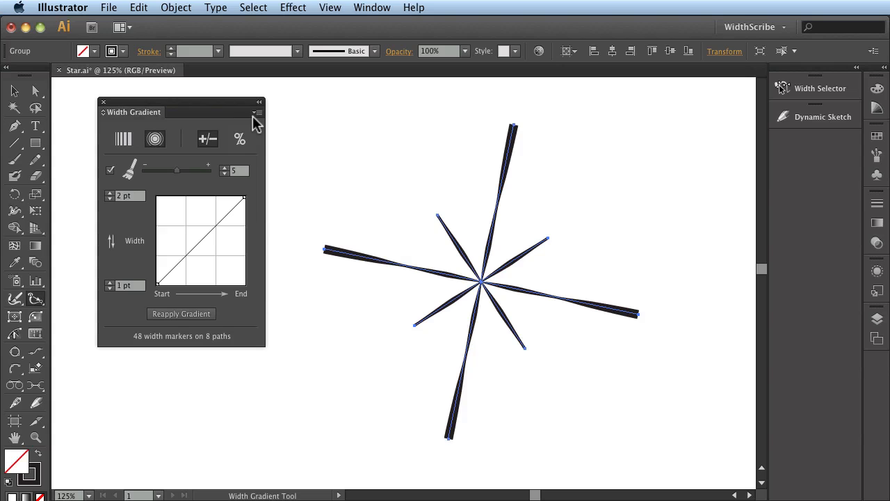
left_click(256, 112)
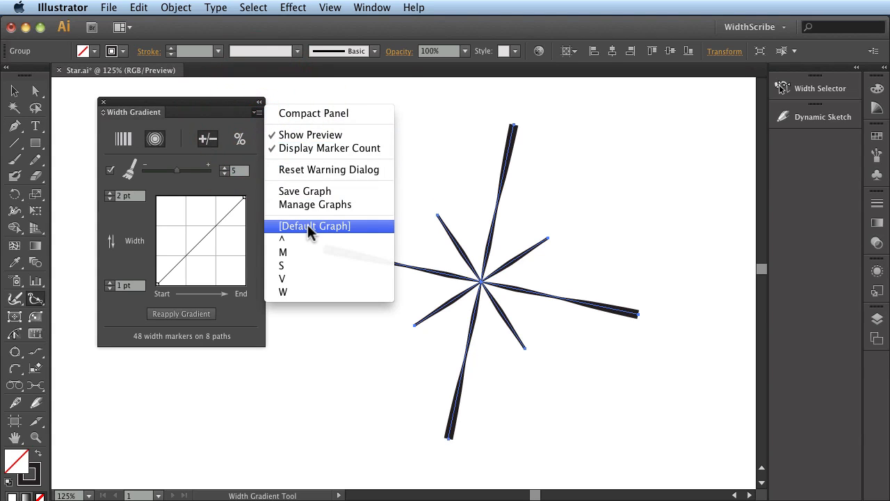
mouse_move(311, 242)
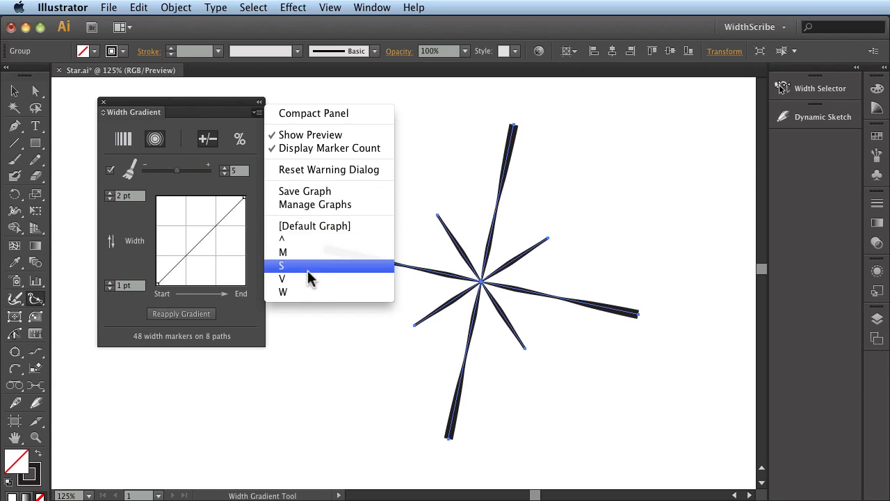
mouse_move(307, 254)
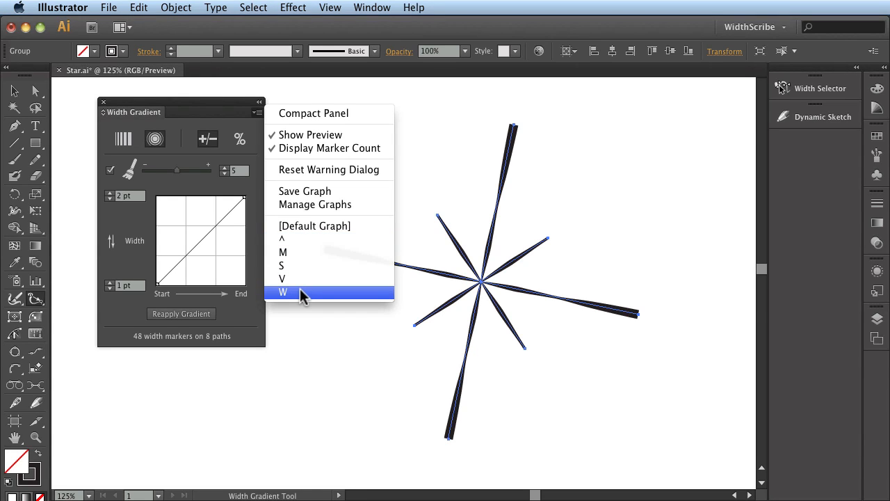
mouse_move(295, 285)
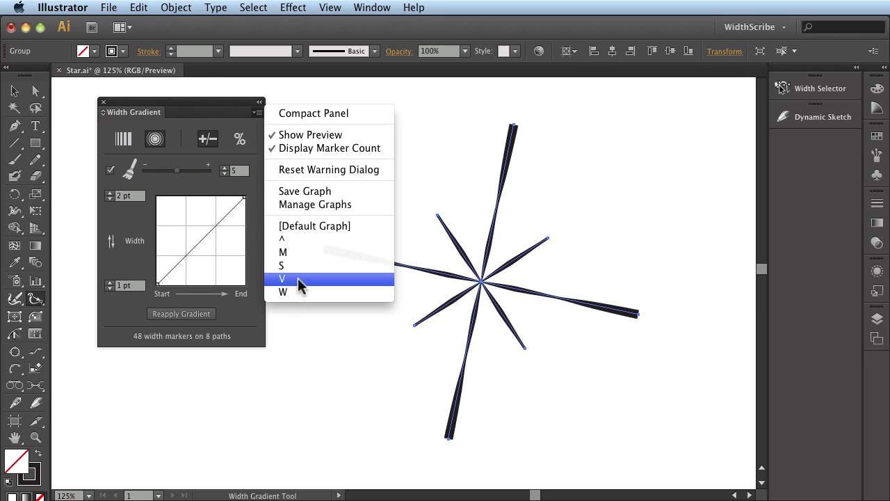
mouse_move(302, 253)
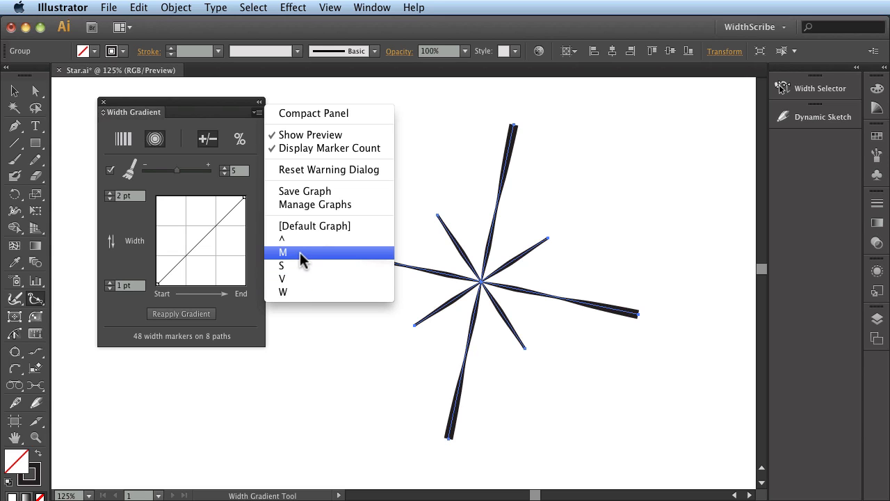
Load saved graph M, set the maximum width to 10 pt and reapply the double-wave profile to the eight lines.
left_click(282, 251)
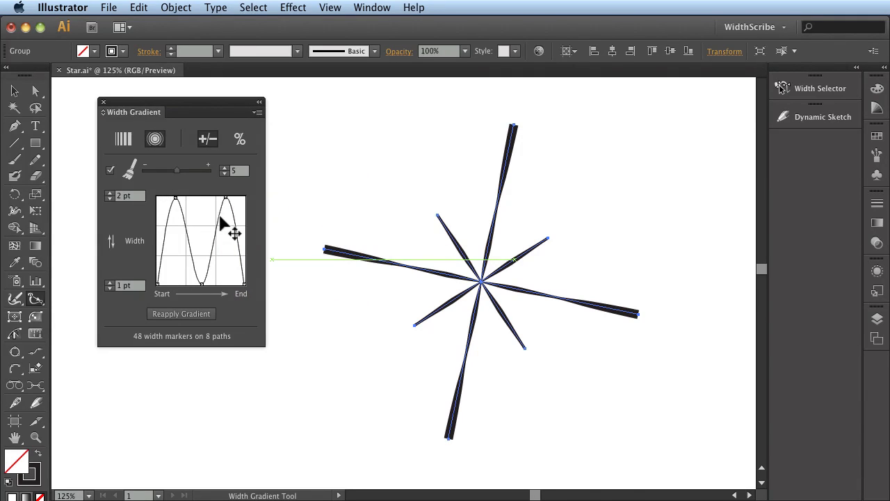
left_click(195, 314)
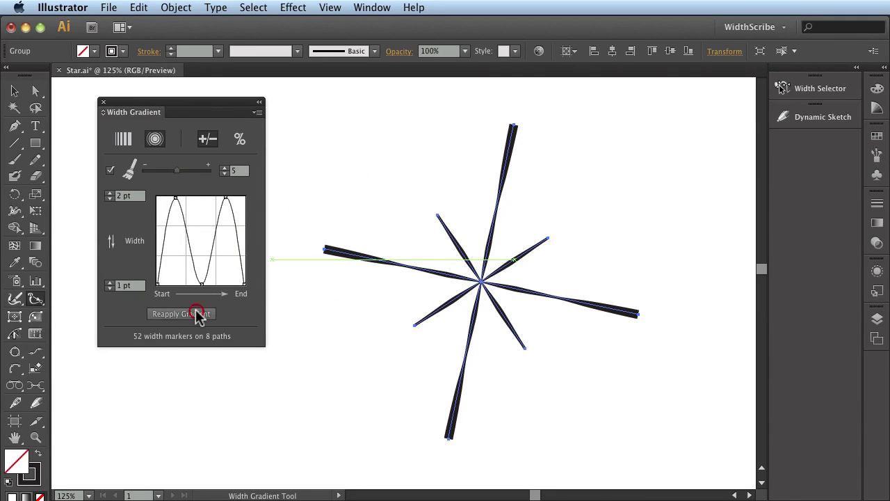
left_click(182, 314)
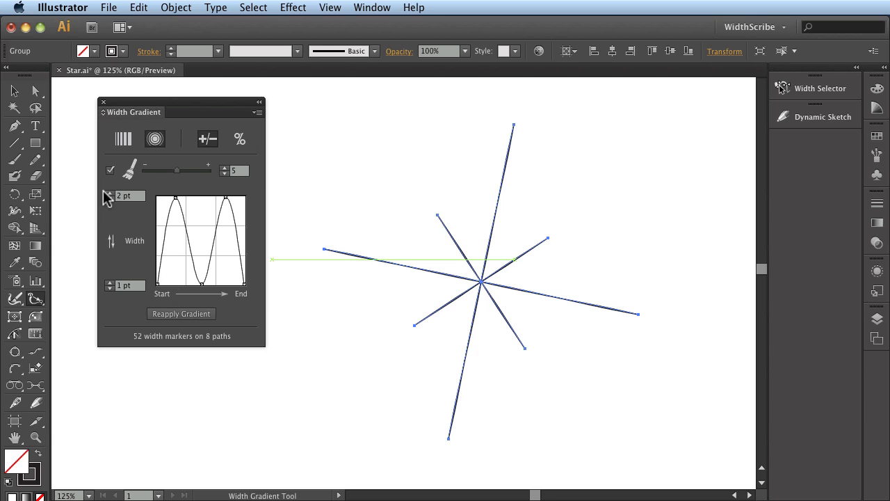
left_click(109, 192)
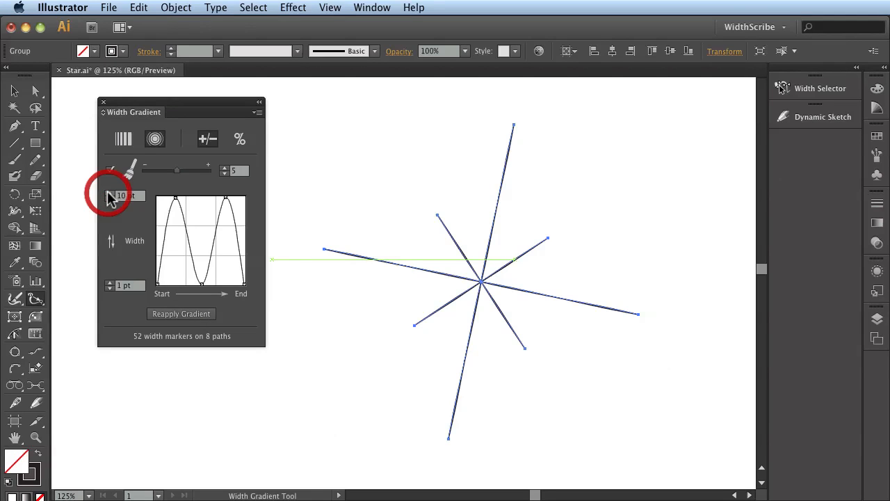
left_click(181, 313)
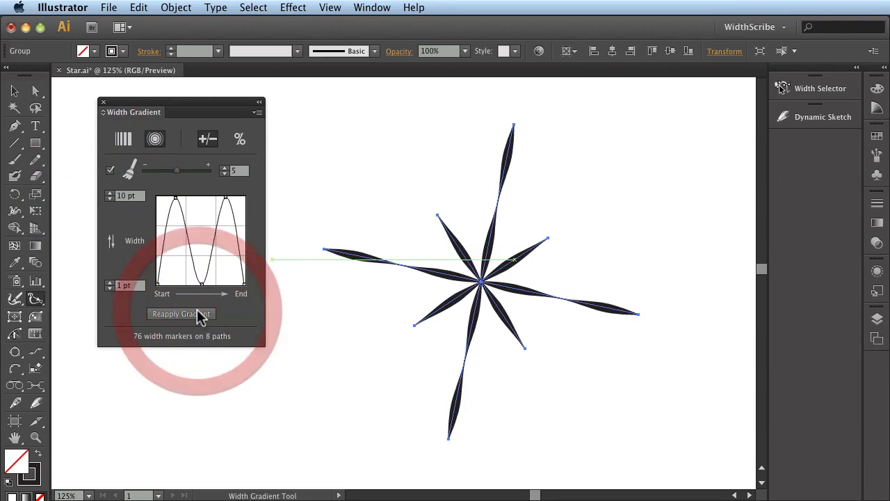
left_click(181, 314)
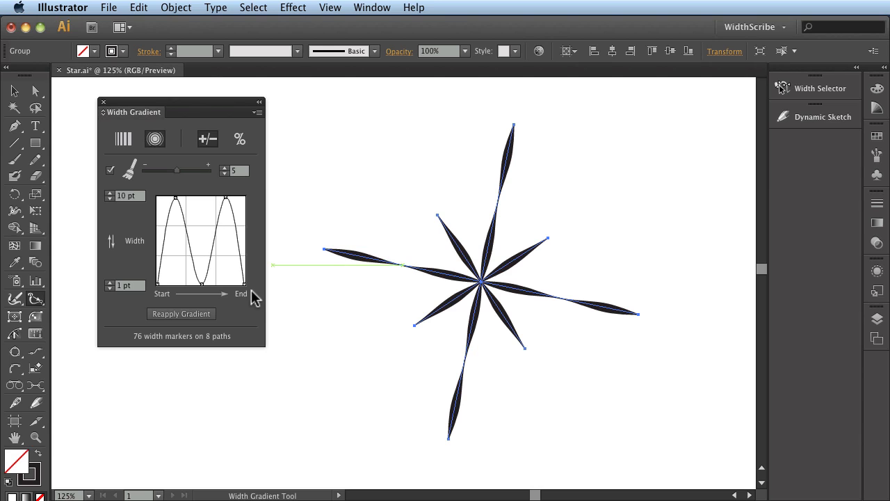
mouse_move(226, 240)
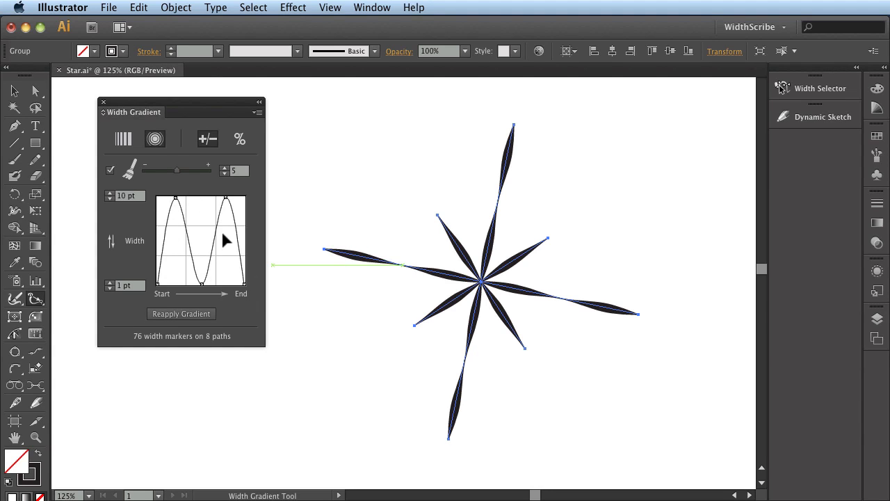
mouse_move(259, 126)
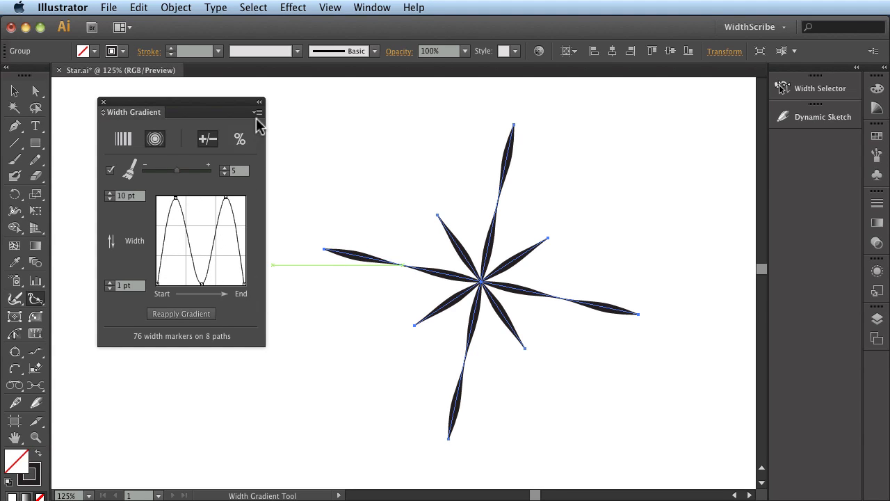
Load saved graph W and reapply it to the eight lines with a 10 pt maximum width.
left_click(257, 112)
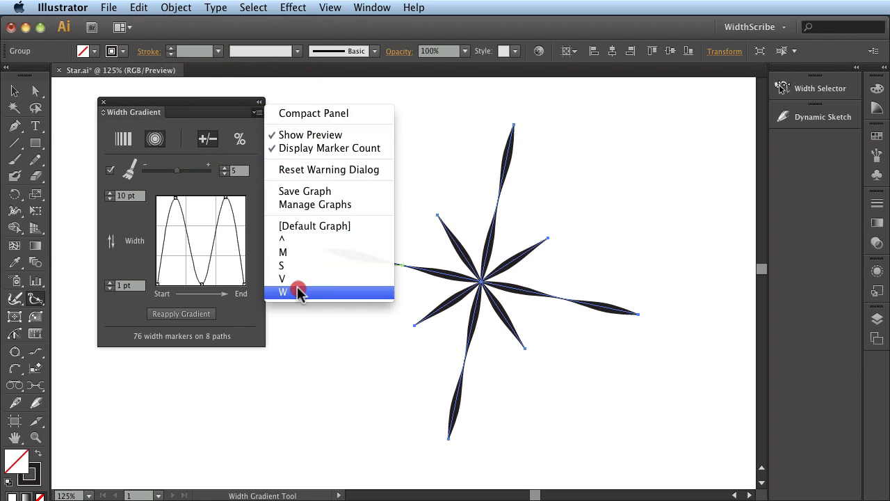
left_click(299, 291)
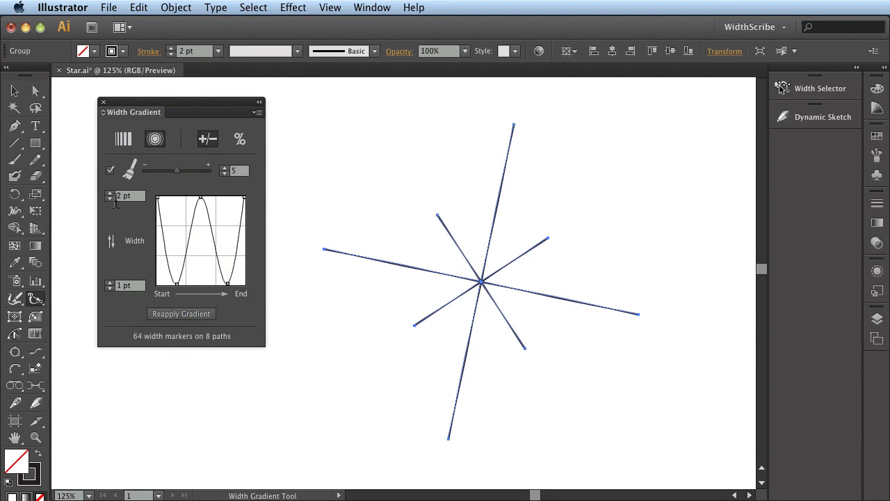
left_click(109, 193)
type("10")
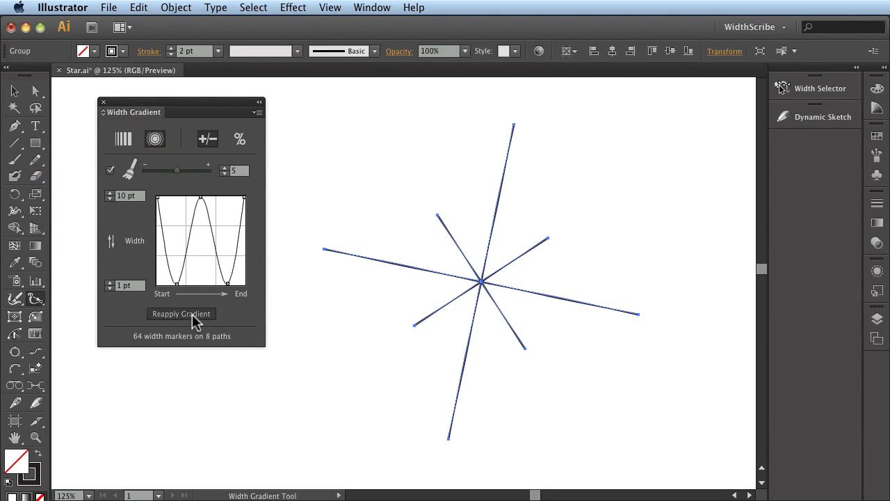
left_click(181, 314)
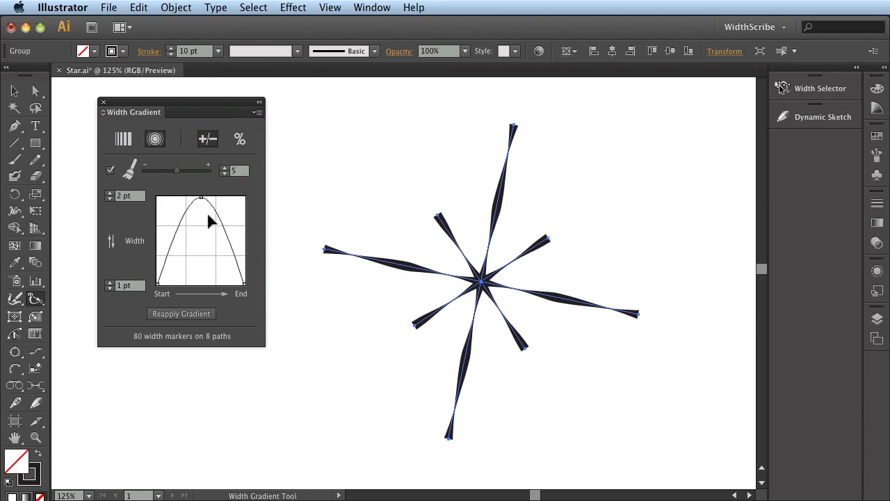
mouse_move(219, 239)
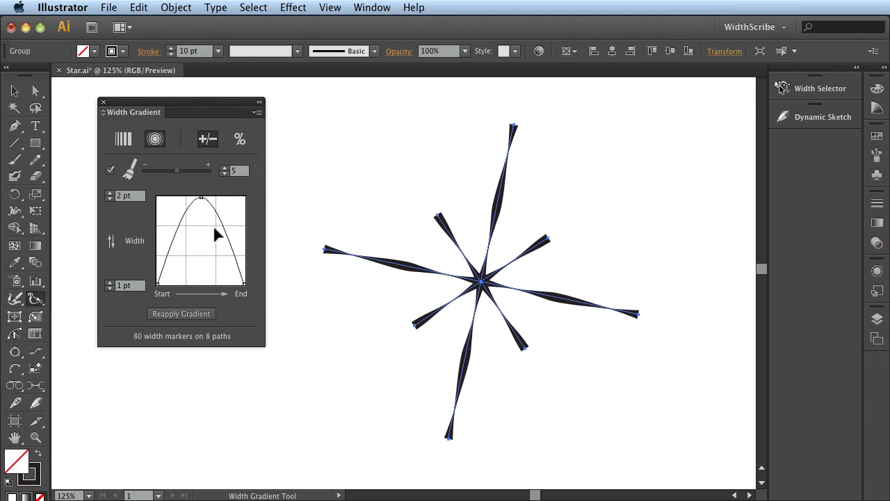
Drag graph points into an uneven double-hump curve and reapply it to the eight lines at 10 pt.
left_click_drag(201, 197, 188, 254)
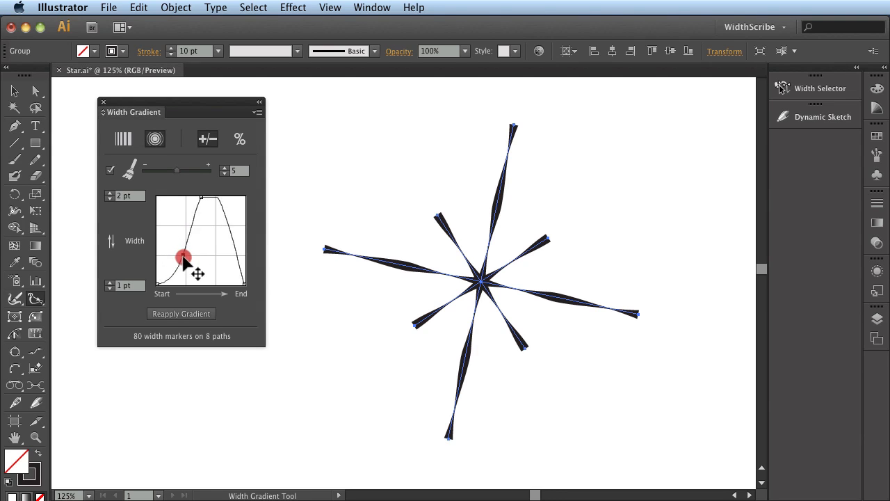
left_click_drag(184, 256, 219, 254)
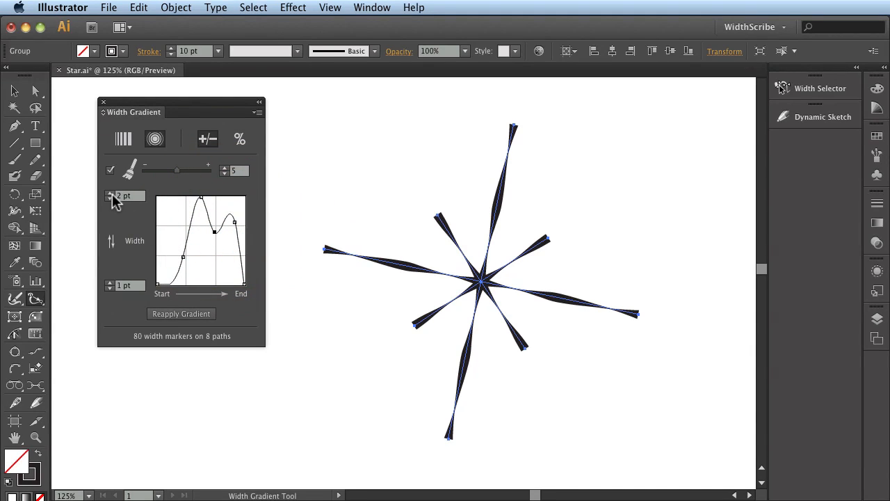
left_click(110, 199)
type("10")
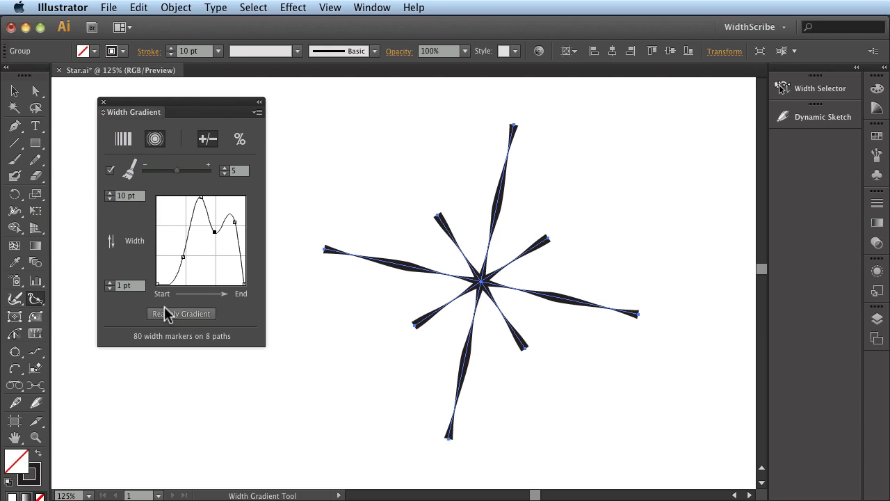
left_click(181, 314)
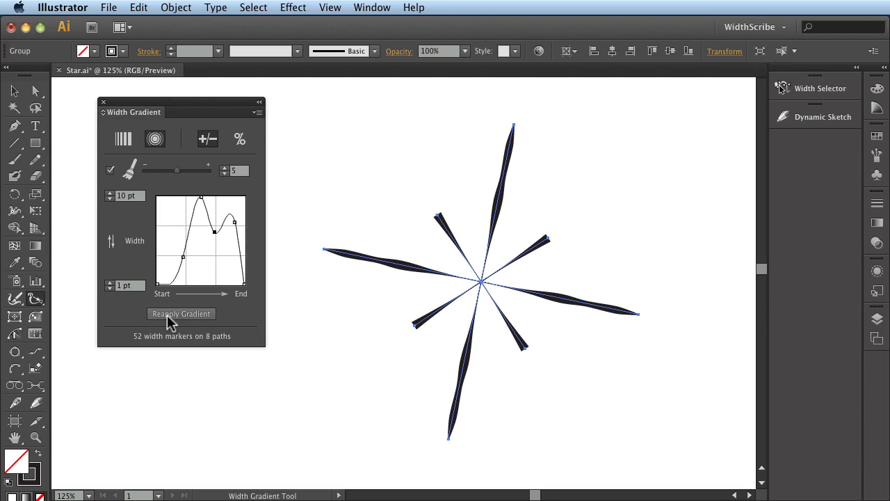
mouse_move(258, 114)
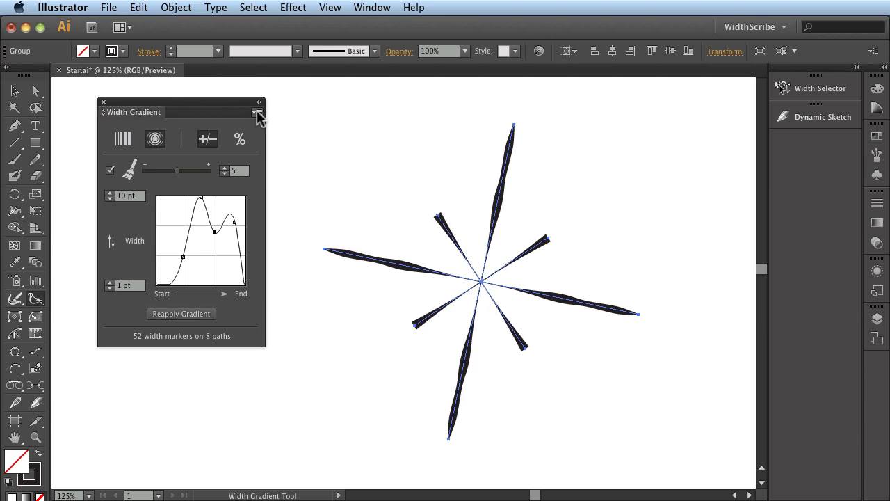
Save the current double-hump width curve as a graph named 'Demo'.
left_click(258, 112)
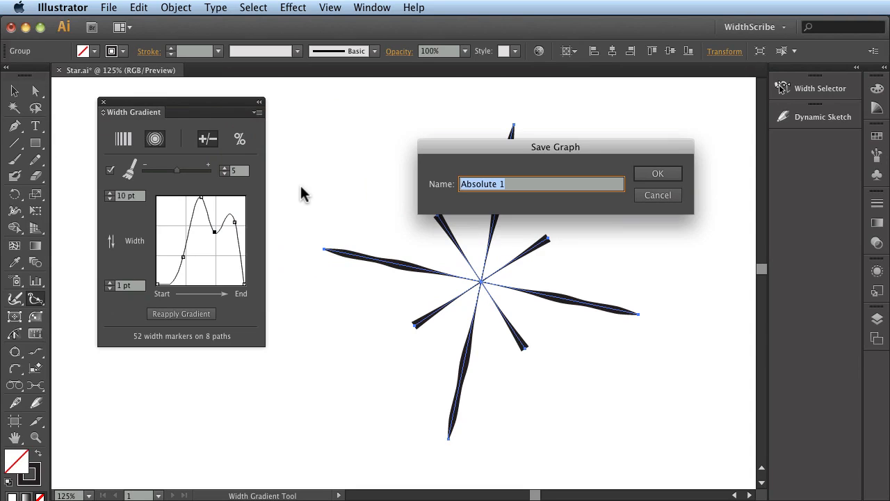
type("Demo")
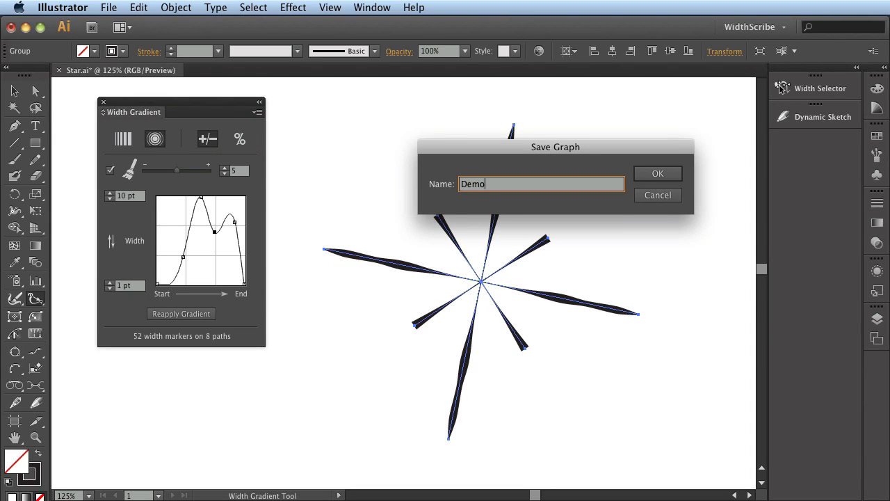
left_click(657, 173)
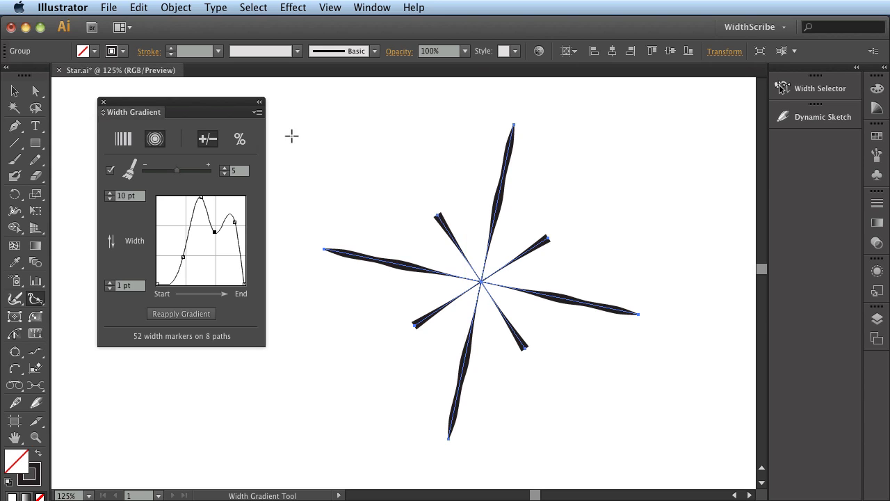
Choose Demo from the saved graphs list twice, reloading the double-hump profile into the panel.
left_click(258, 112)
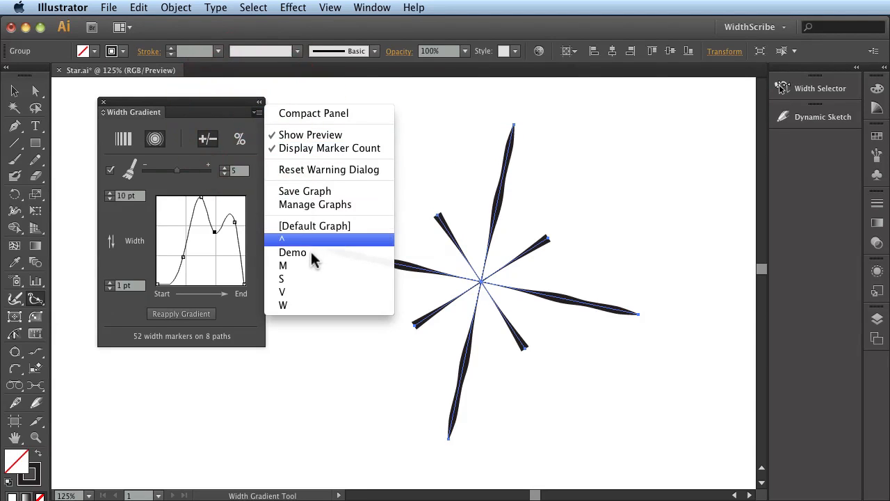
mouse_move(312, 256)
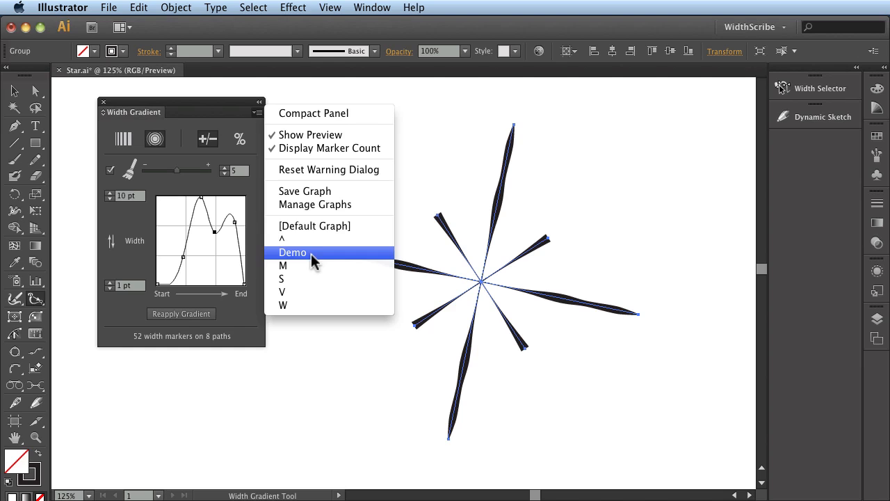
left_click(292, 253)
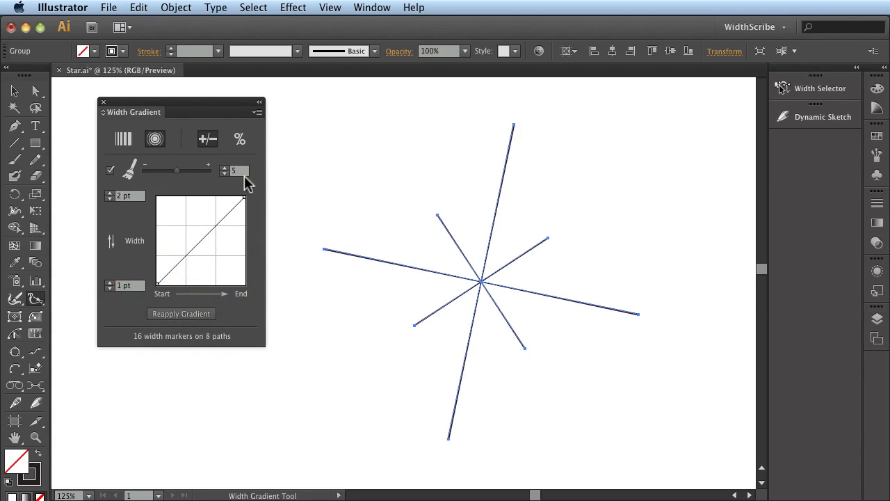
left_click(258, 112)
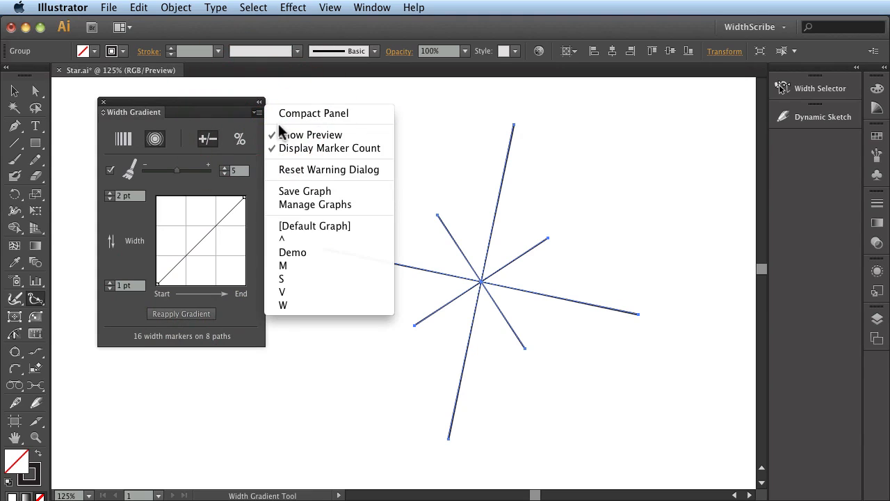
mouse_move(312, 261)
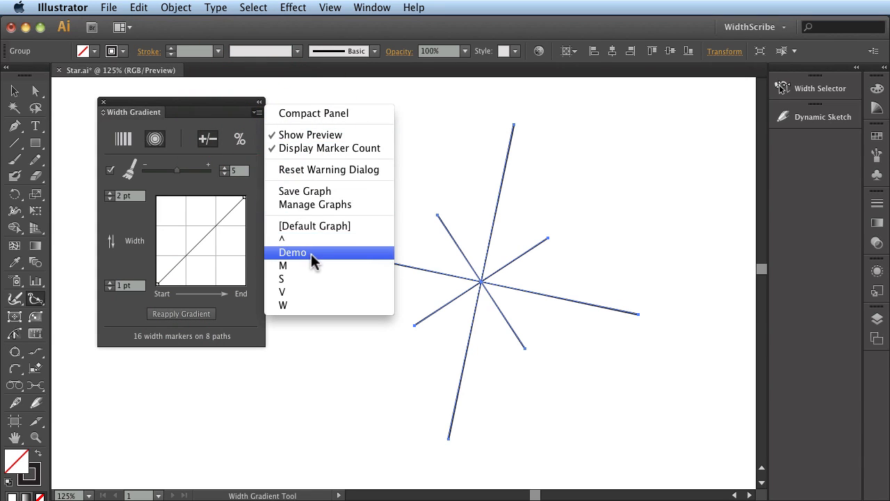
left_click(292, 252)
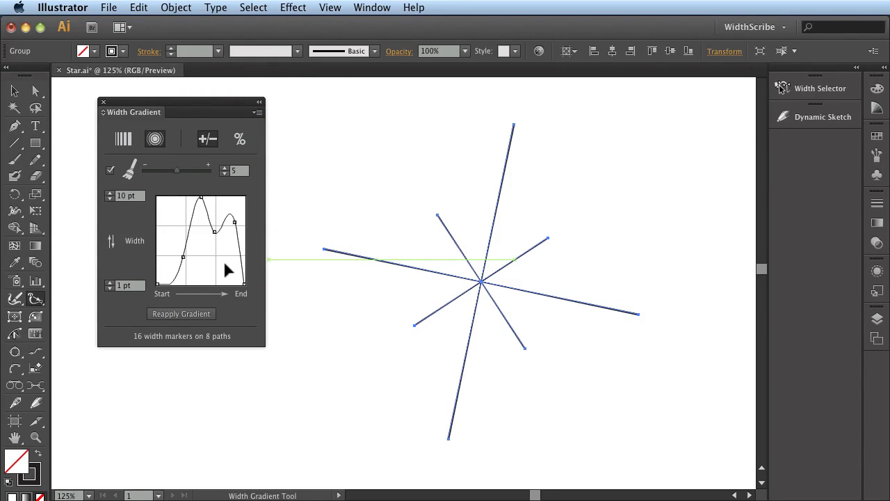
mouse_move(137, 239)
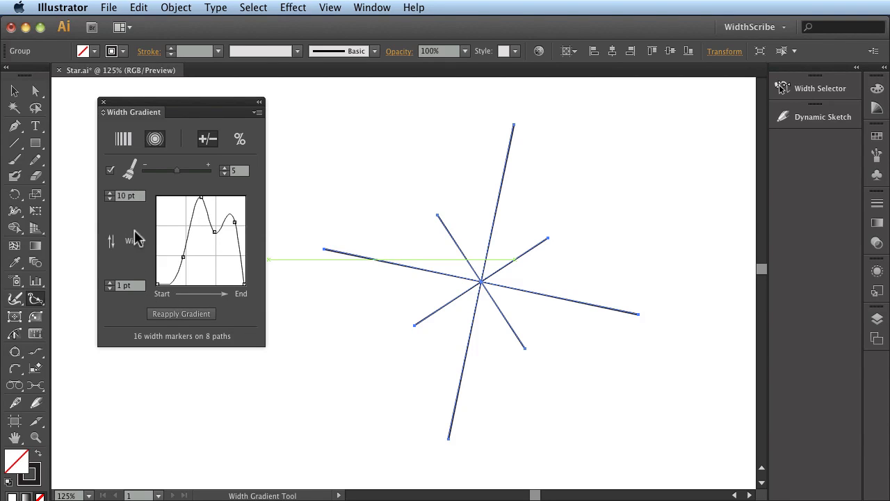
mouse_move(140, 282)
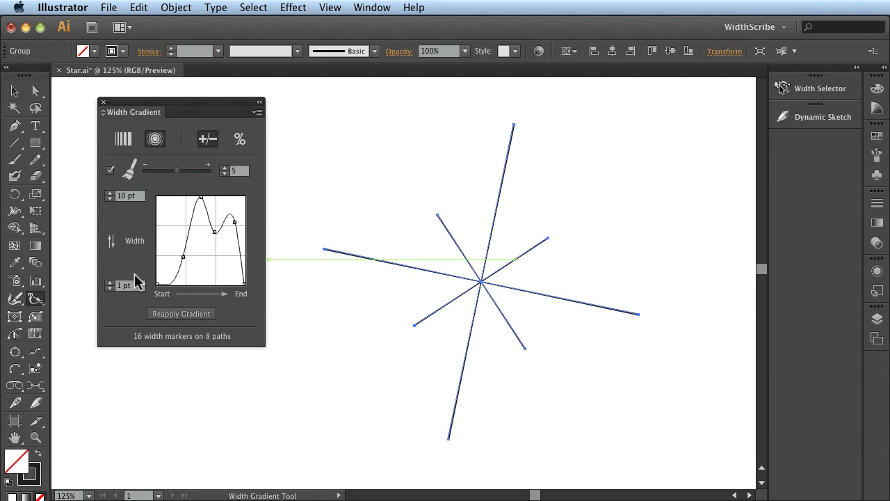
mouse_move(145, 270)
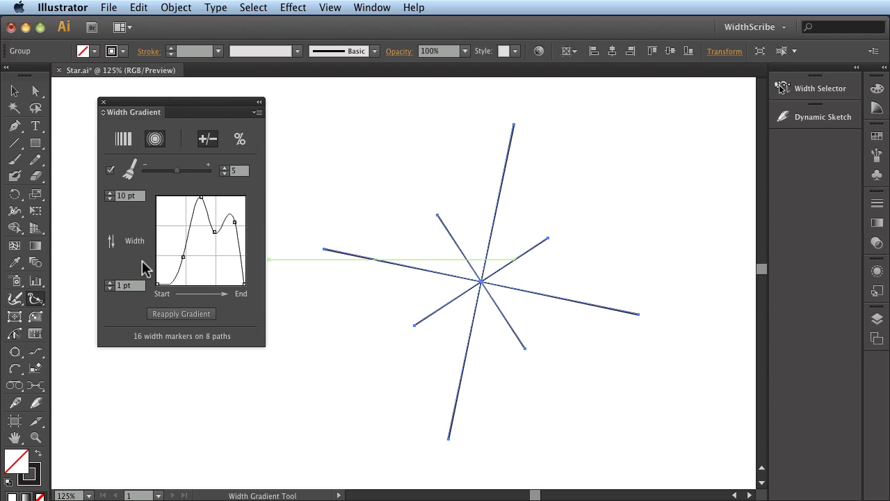
left_click(239, 138)
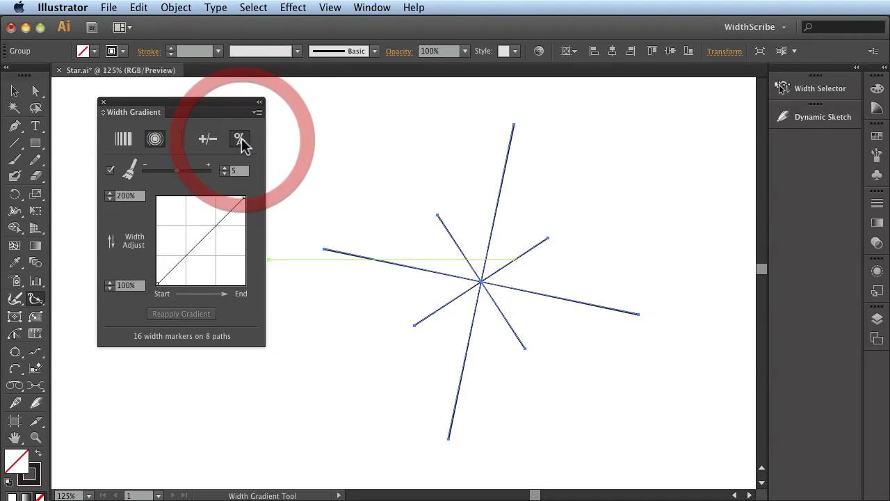
left_click(240, 138)
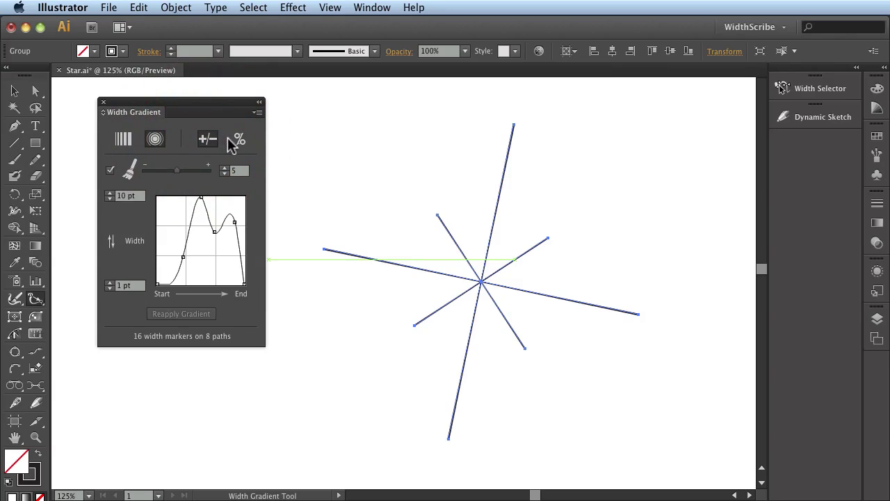
left_click(207, 139)
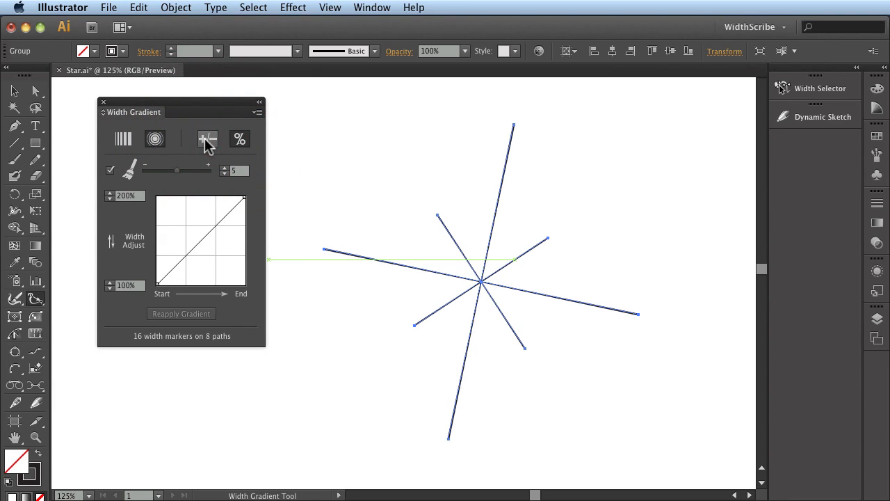
mouse_move(242, 145)
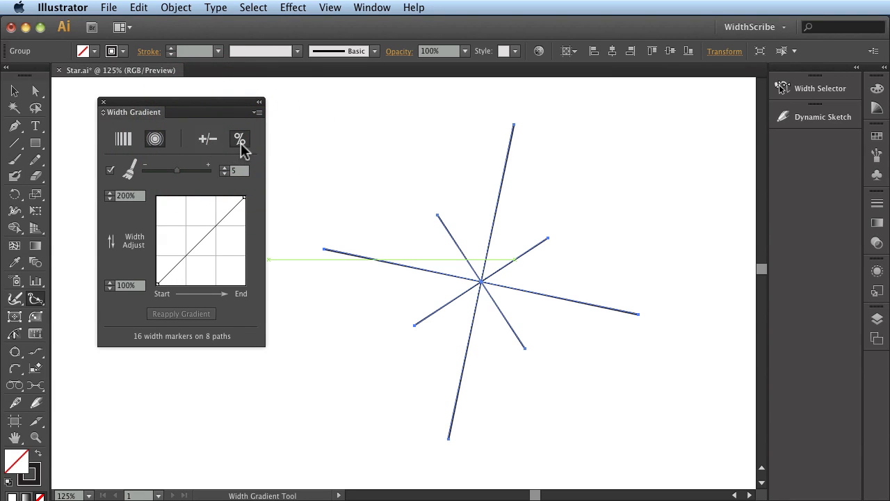
left_click(259, 112)
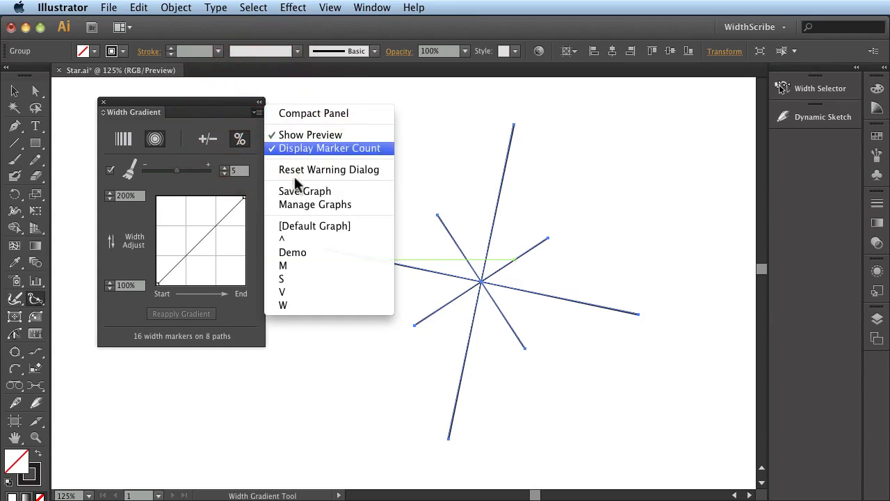
left_click(293, 252)
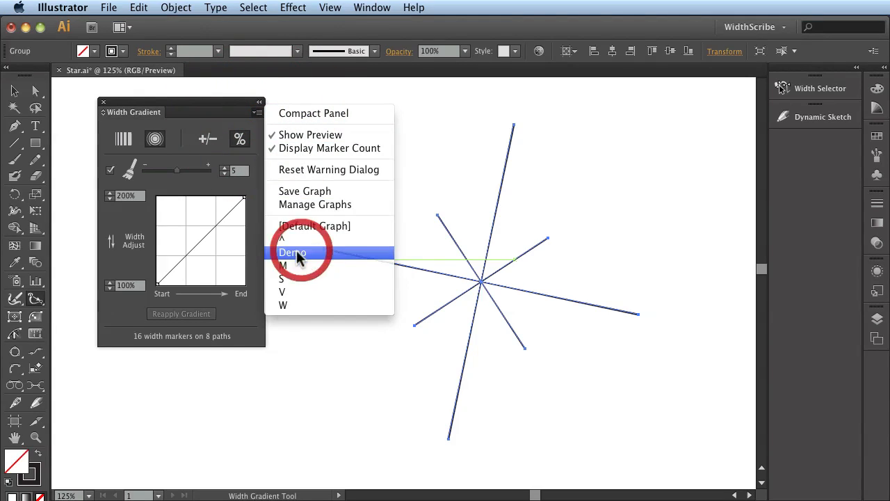
left_click(293, 252)
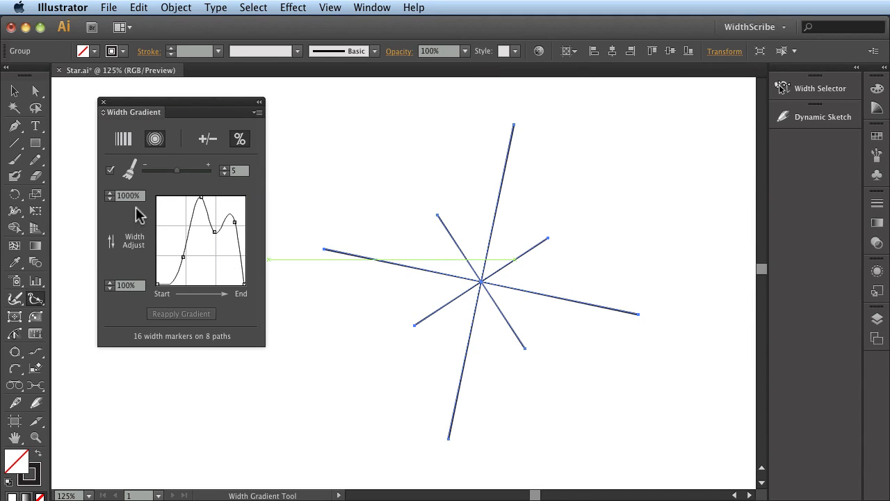
mouse_move(136, 292)
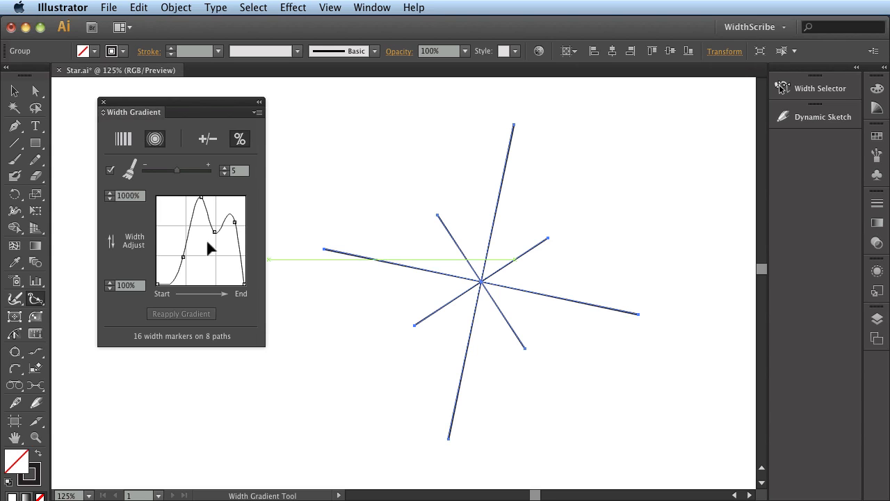
left_click(207, 138)
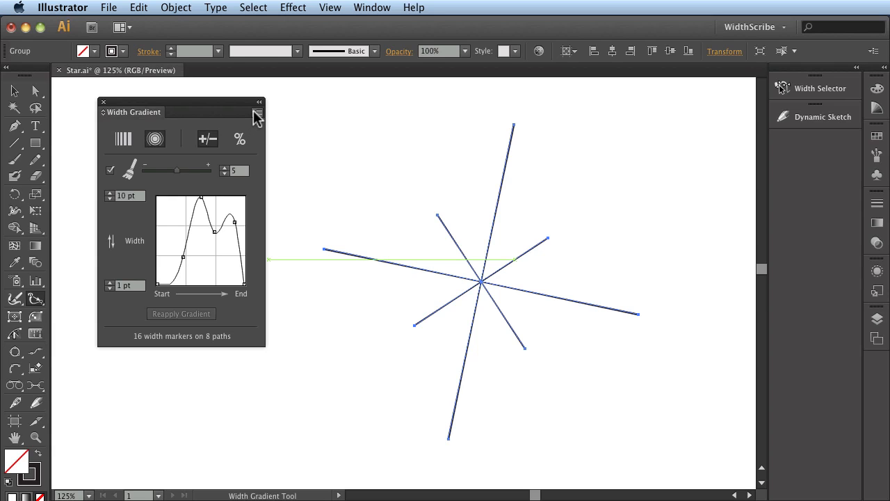
Open Manage Graphs from the panel menu and pick the Demo and M graphs in the list.
left_click(257, 112)
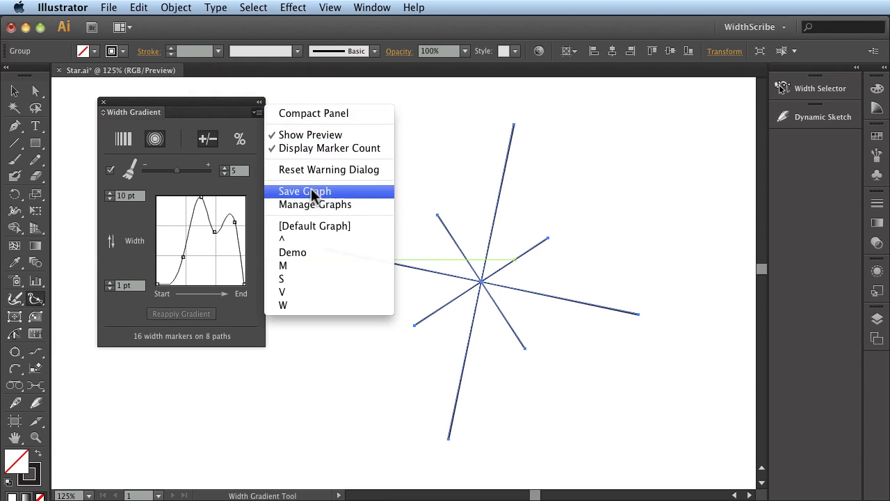
mouse_move(314, 204)
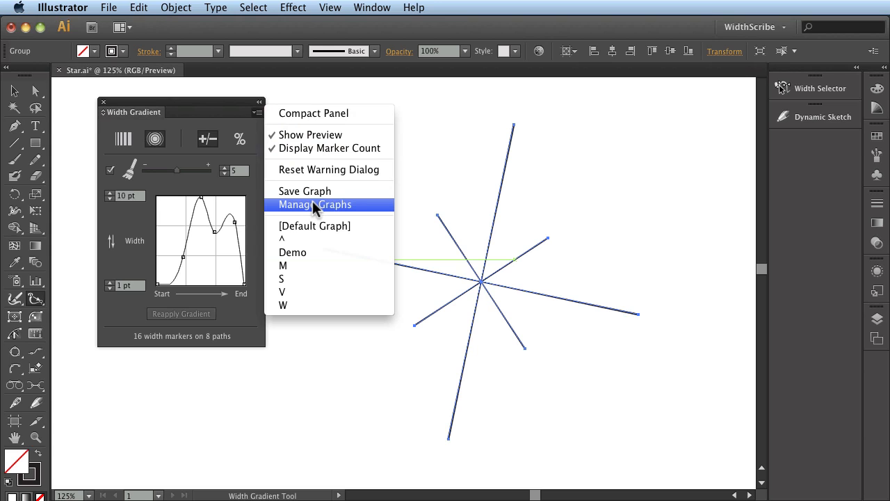
left_click(314, 204)
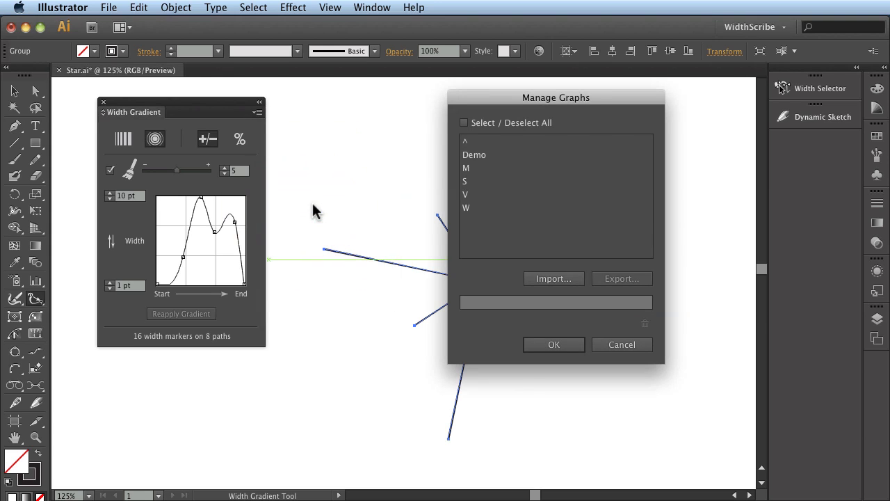
mouse_move(480, 214)
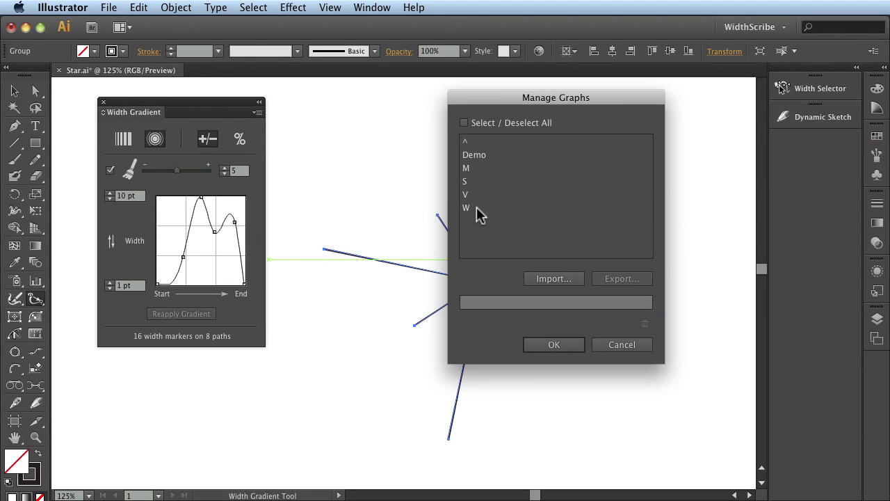
left_click(475, 155)
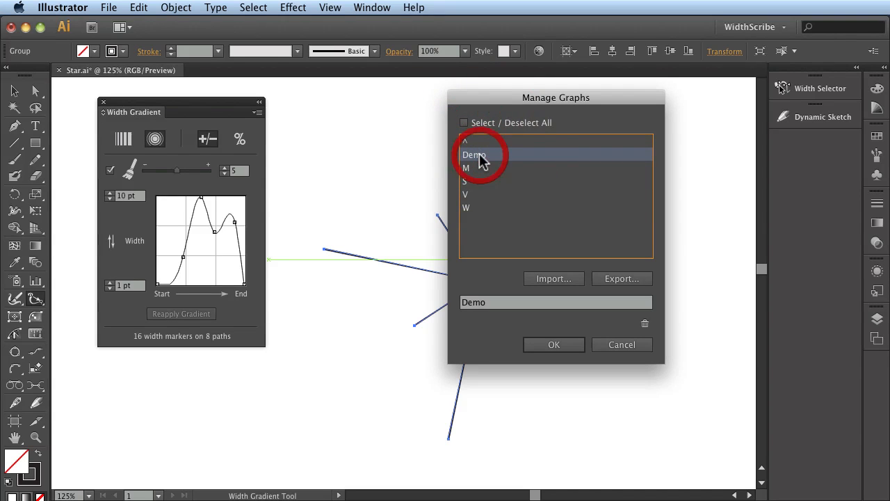
left_click(480, 167)
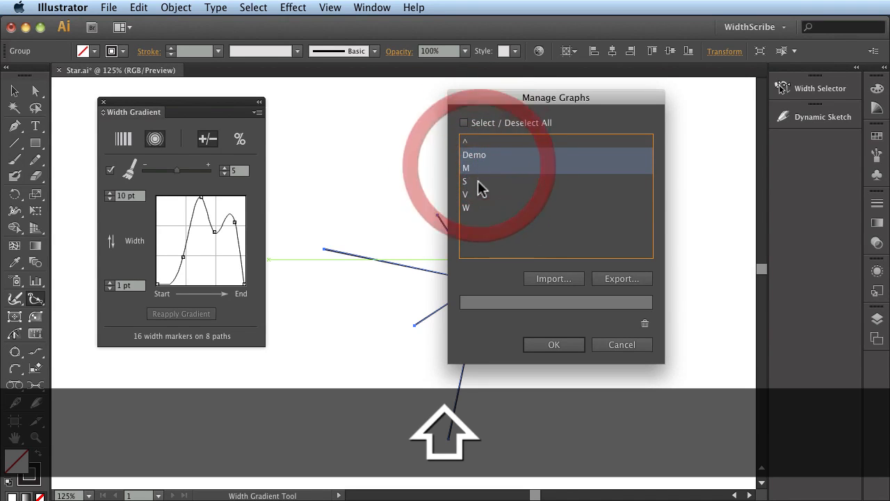
Tick Select / Deselect All to pick every saved graph, then pick Demo and the ^ graph alone.
left_click(464, 123)
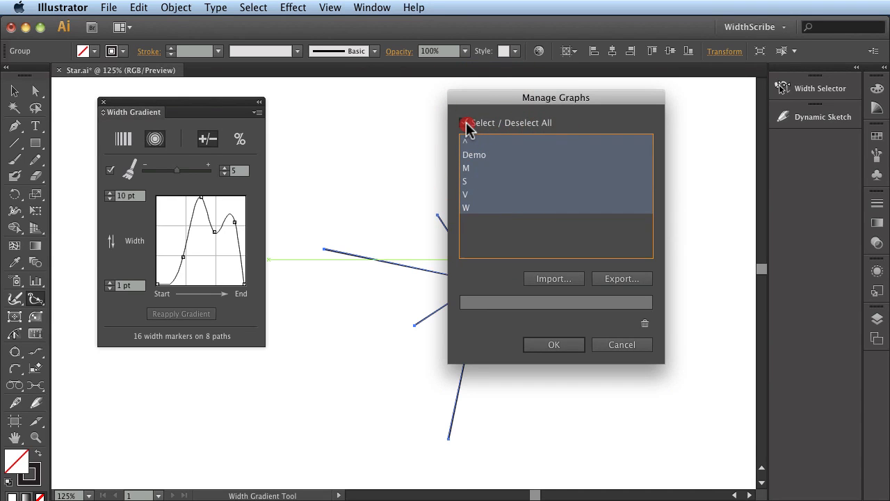
left_click(465, 122)
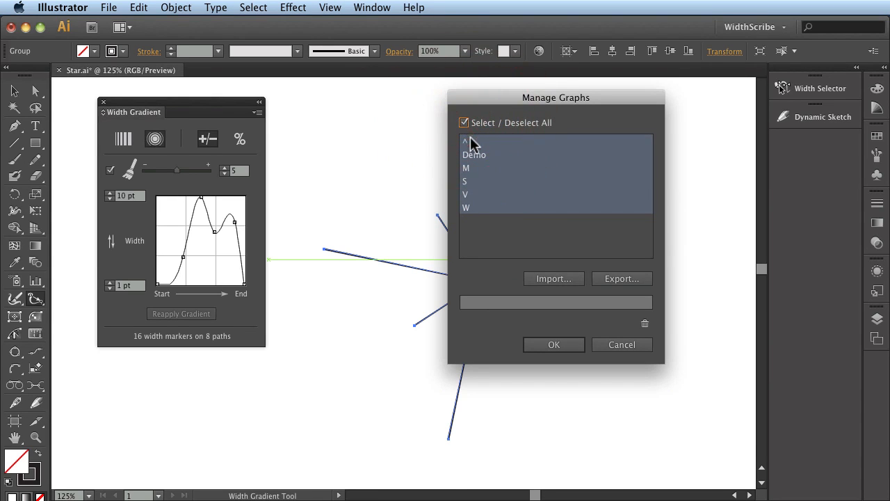
left_click(475, 154)
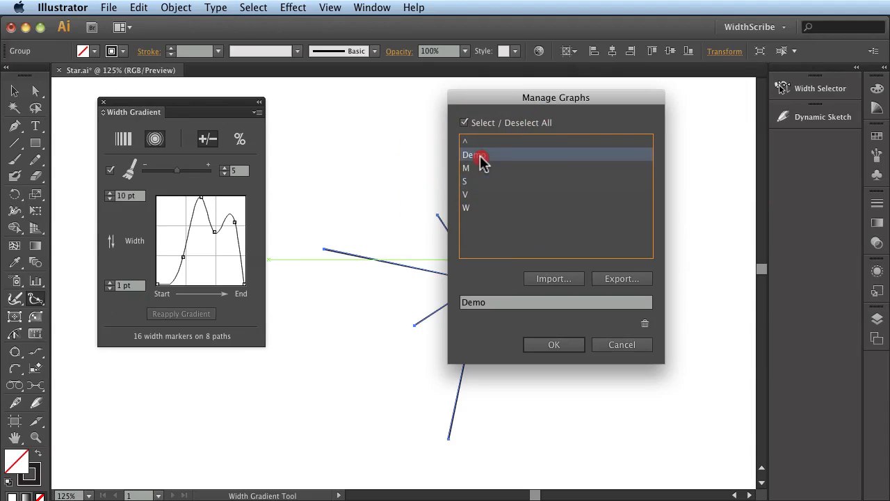
left_click(493, 141)
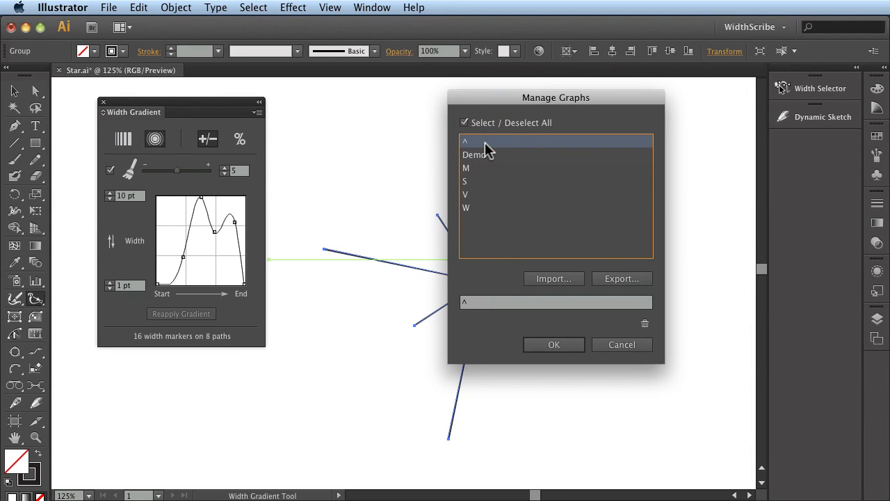
mouse_move(631, 285)
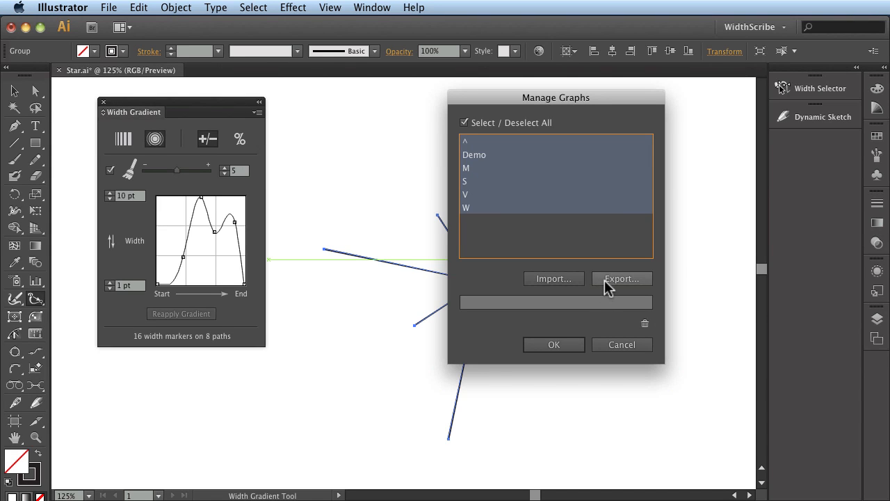
Export the six saved width graphs to 'WG graphs.wgg' in the Artwork folder.
left_click(621, 278)
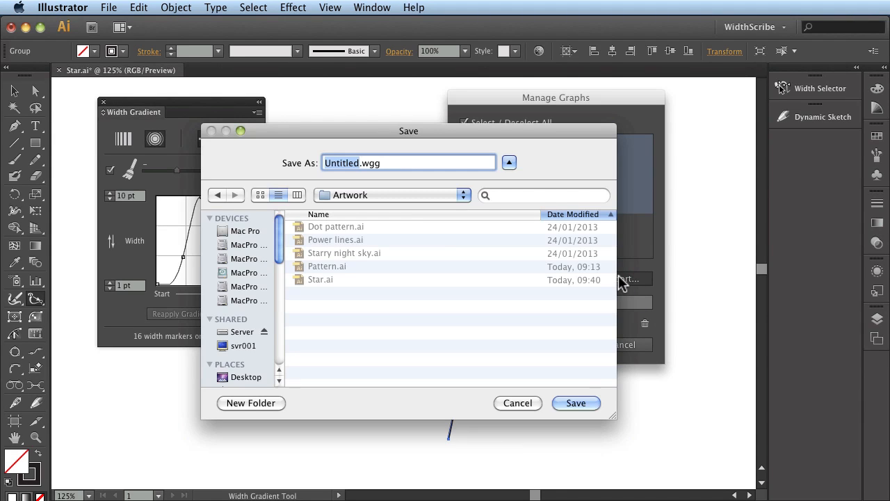
mouse_move(495, 241)
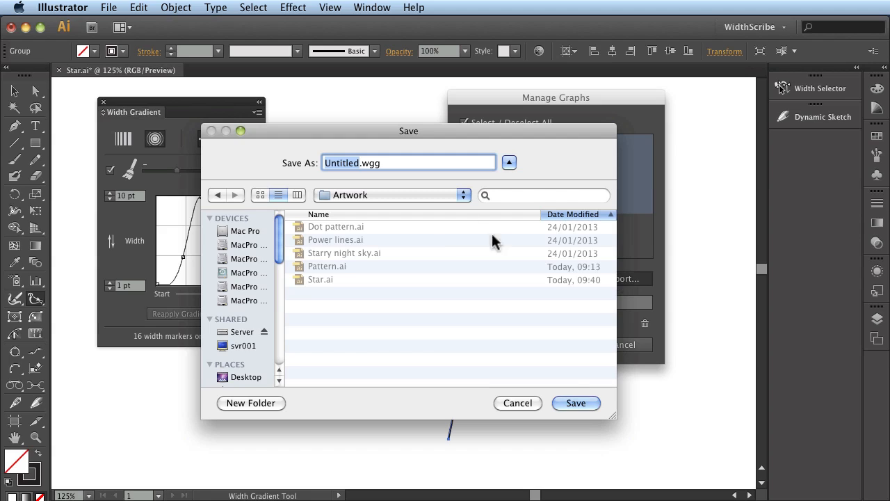
mouse_move(390, 184)
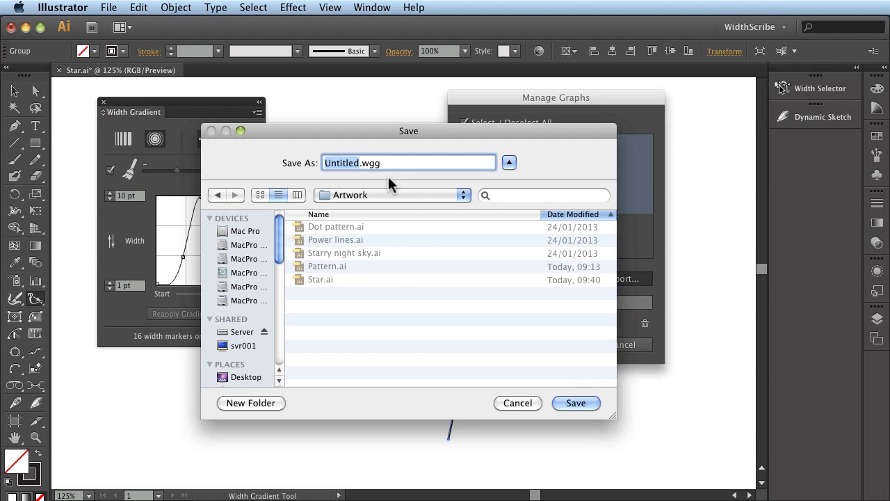
type("WG .wg")
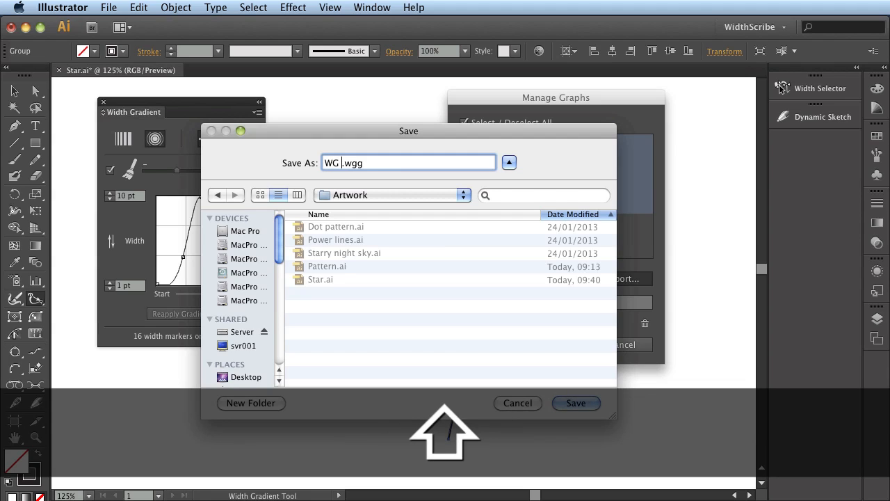
type("graphs")
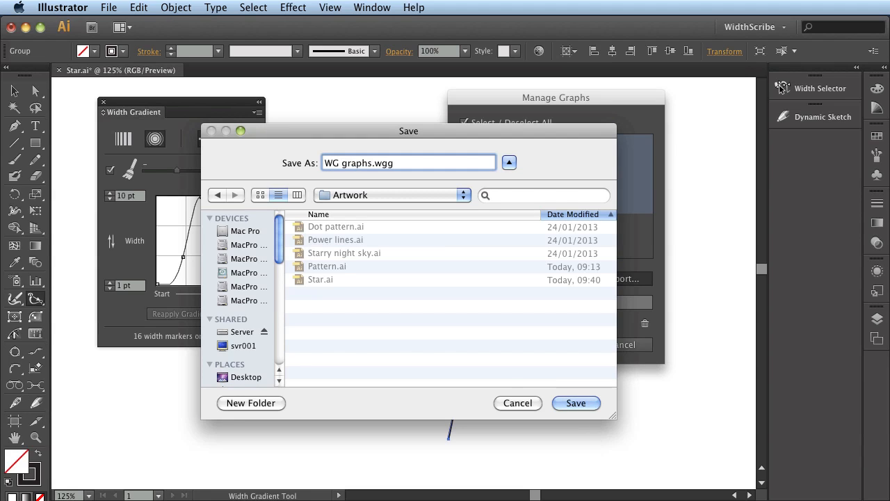
mouse_move(386, 182)
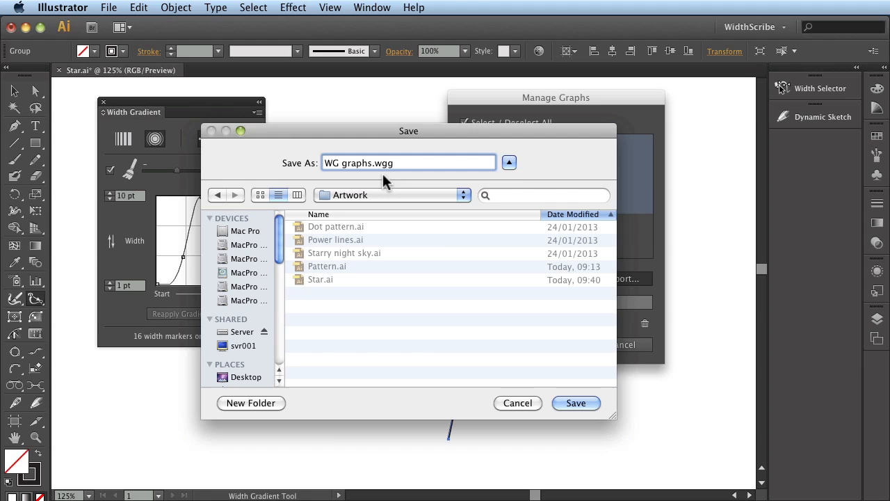
left_click(576, 402)
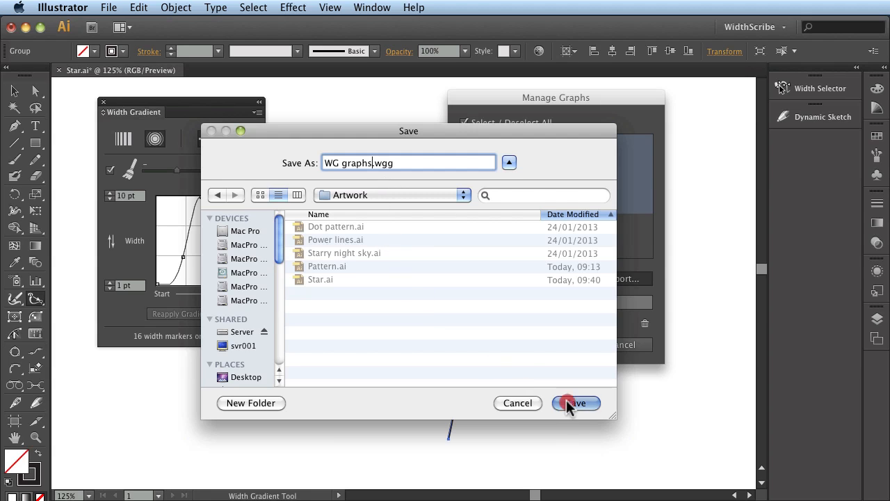
left_click(577, 402)
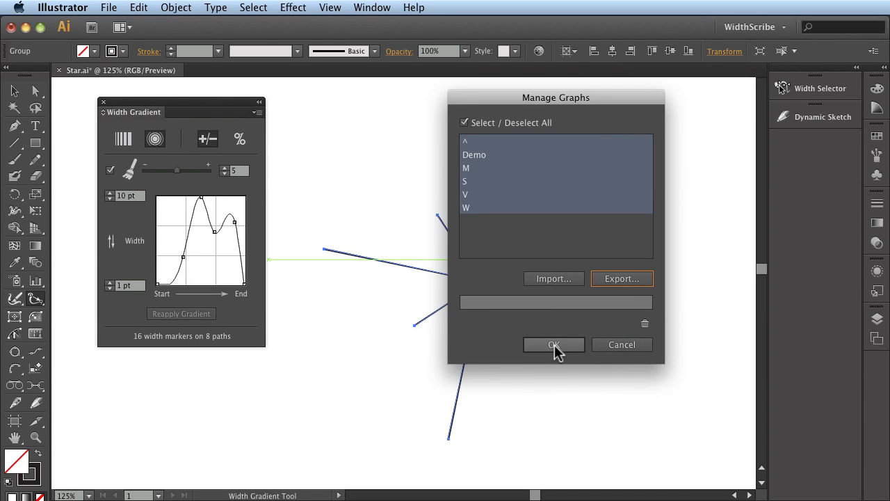
Remove the Demo graph in Manage Graphs, leaving ^, M, S, V and W.
left_click(554, 344)
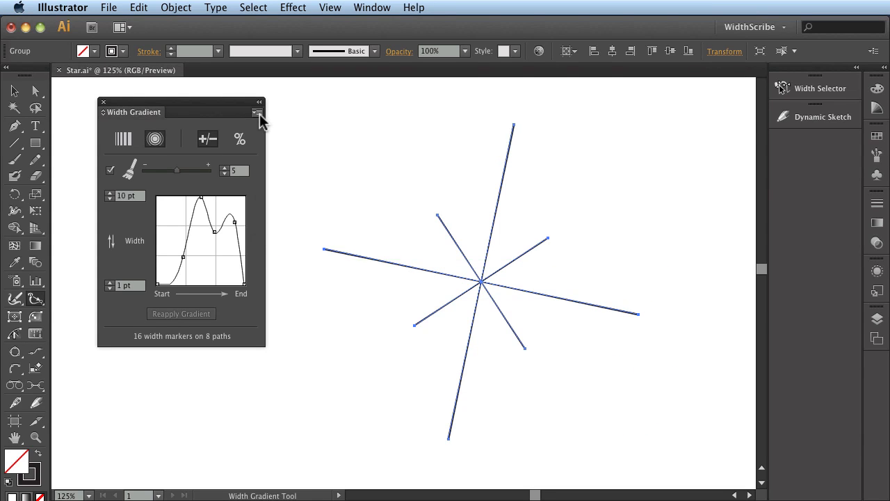
left_click(258, 112)
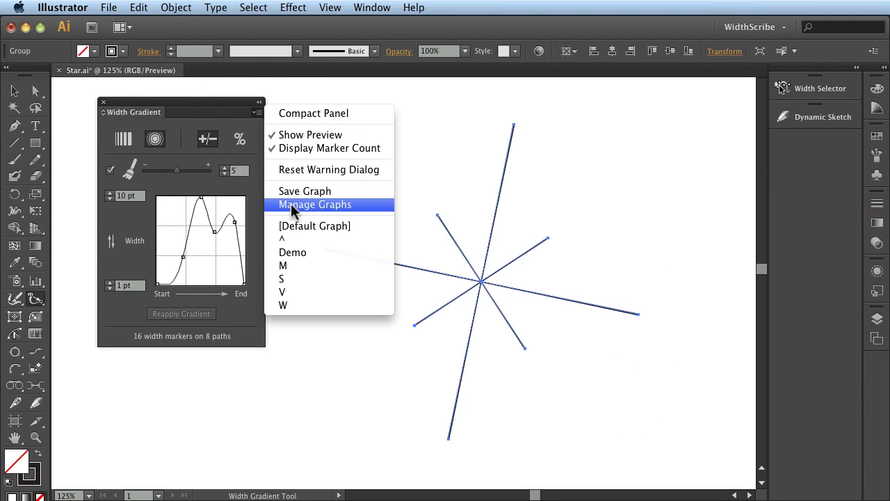
left_click(313, 204)
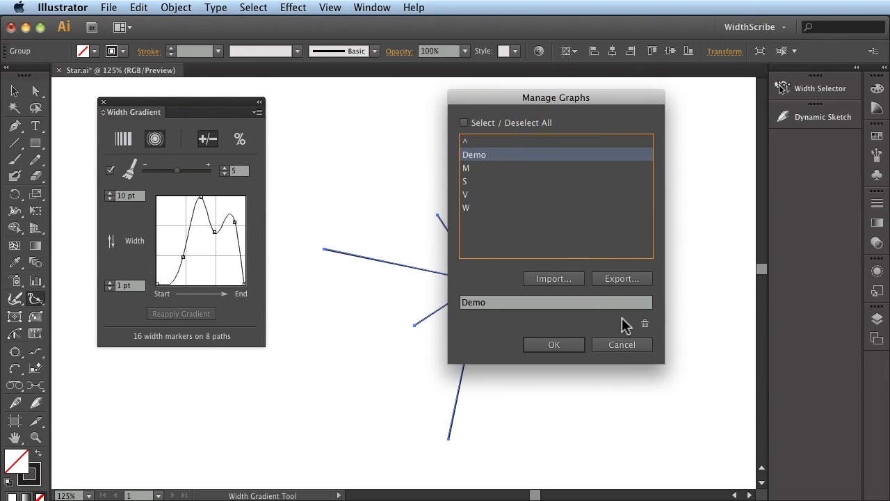
mouse_move(644, 325)
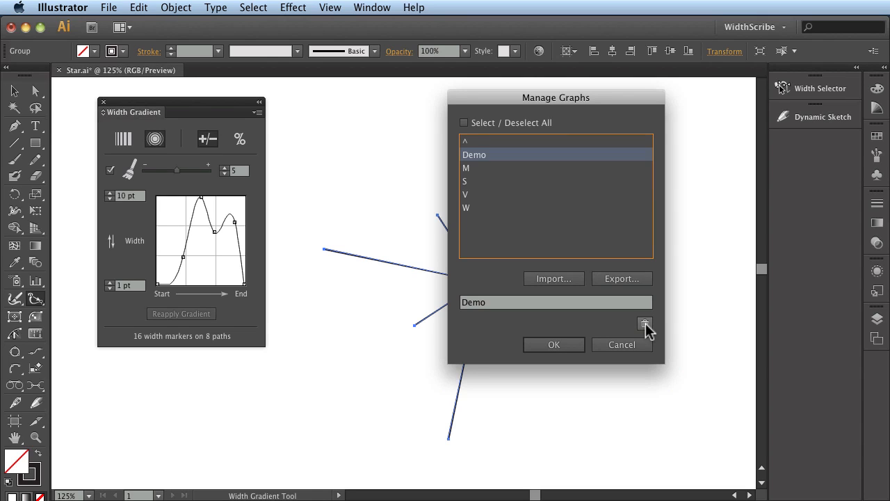
left_click(645, 325)
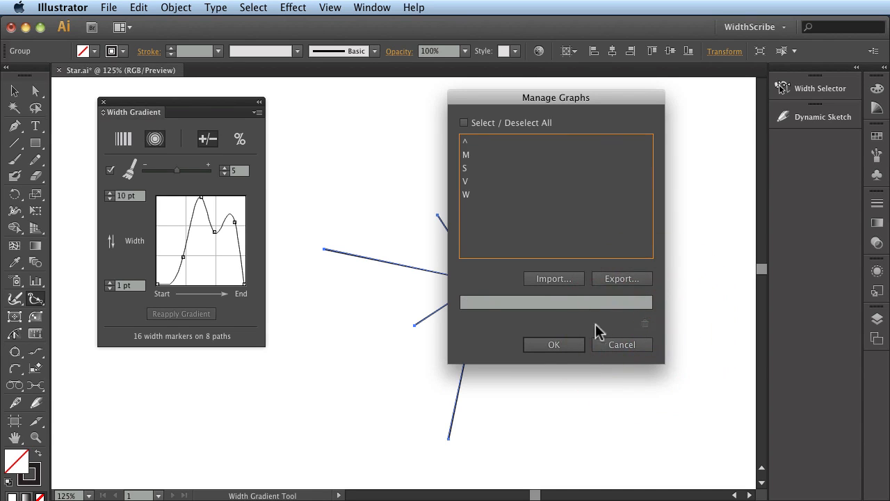
left_click(554, 344)
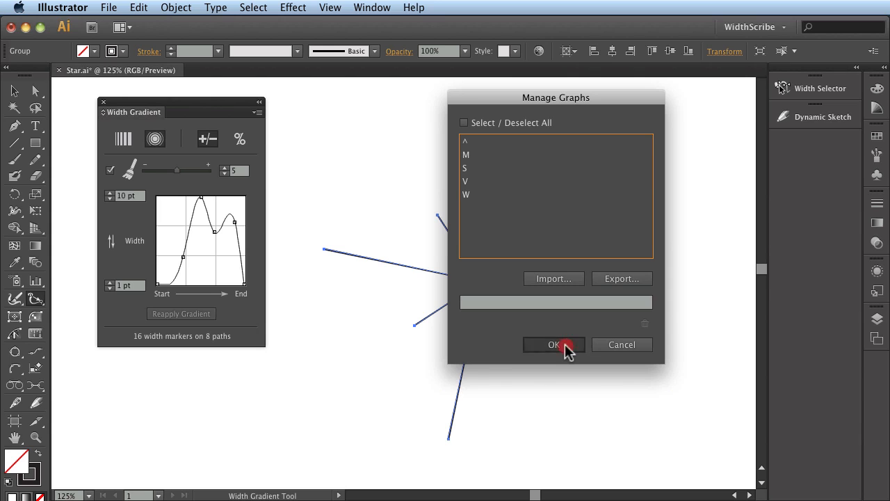
left_click(257, 112)
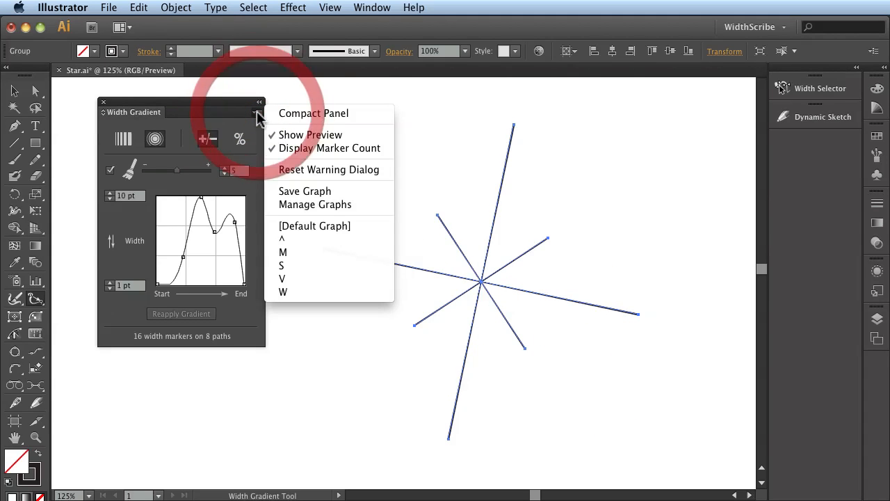
Import 'WG graphs.wgg' with Append, restoring Demo and adding [1] duplicates of ^, M, S, V, W.
left_click(319, 207)
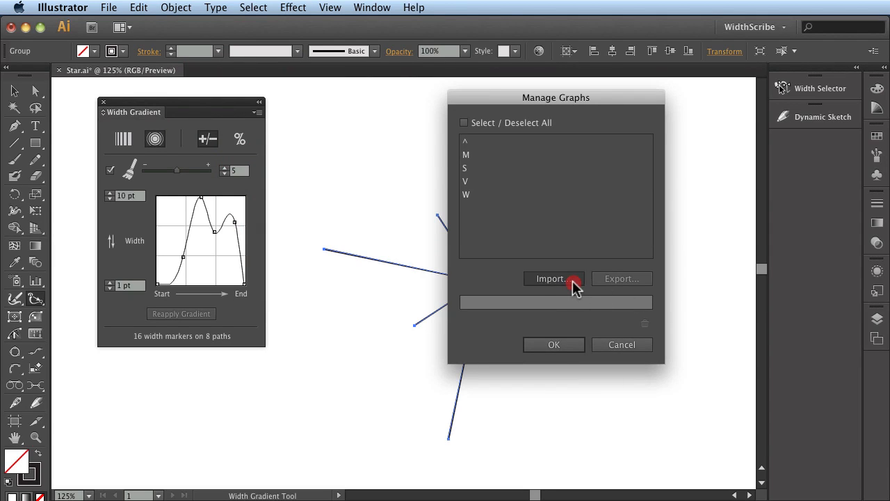
left_click(552, 278)
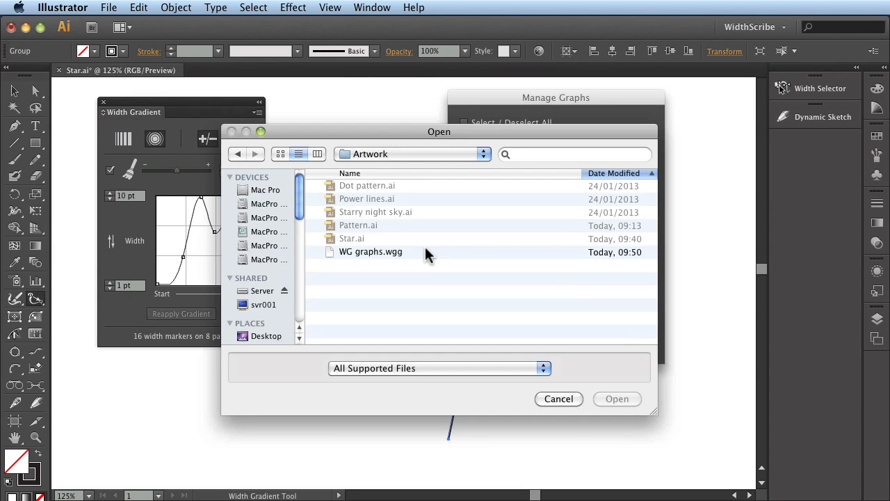
left_click(369, 251)
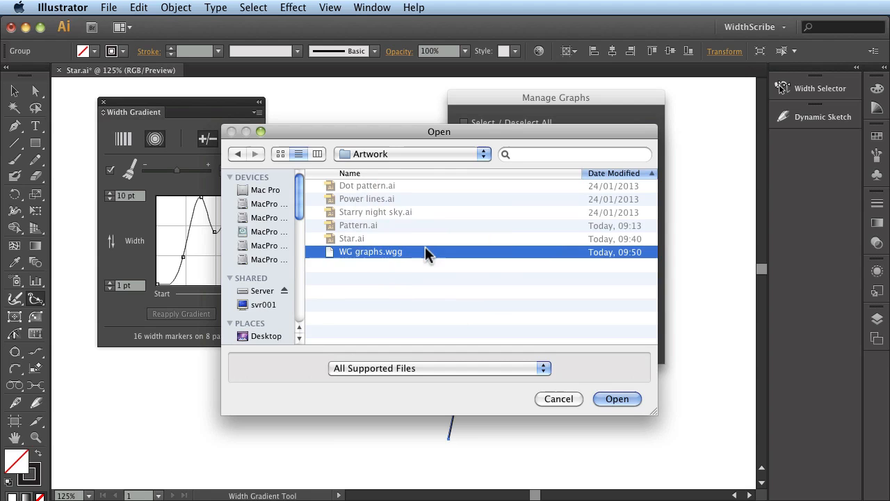
left_click(617, 399)
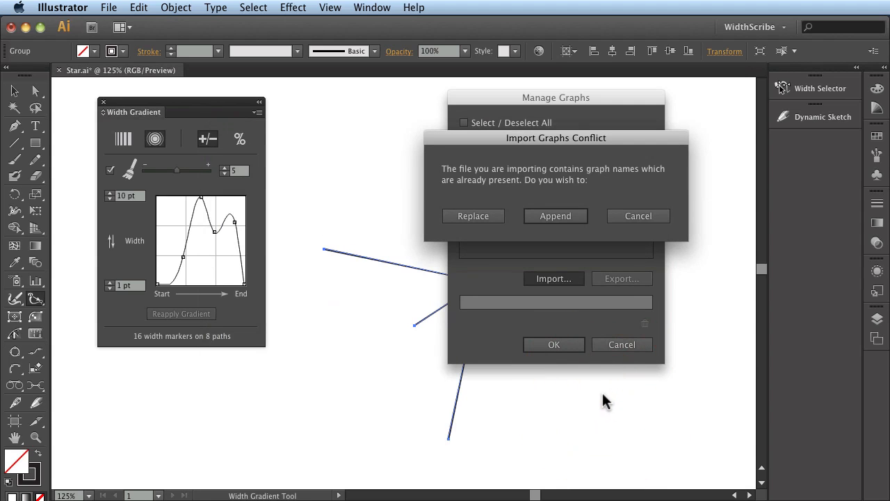
mouse_move(517, 262)
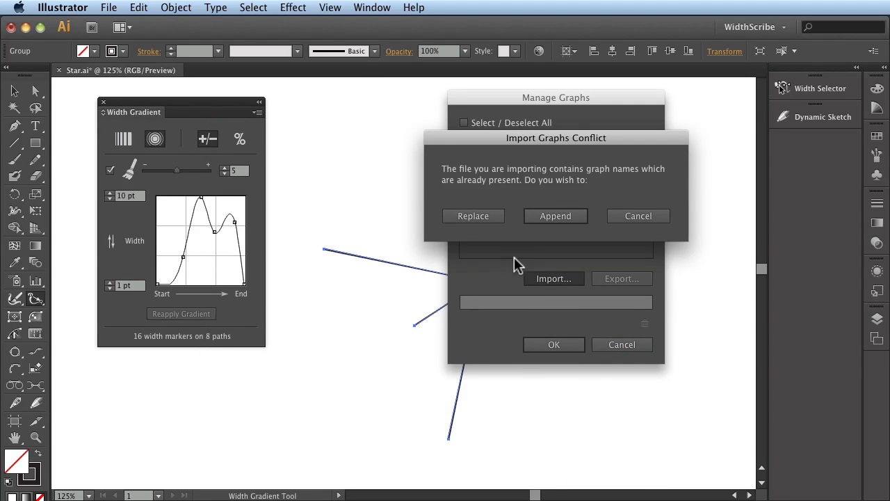
left_click(555, 216)
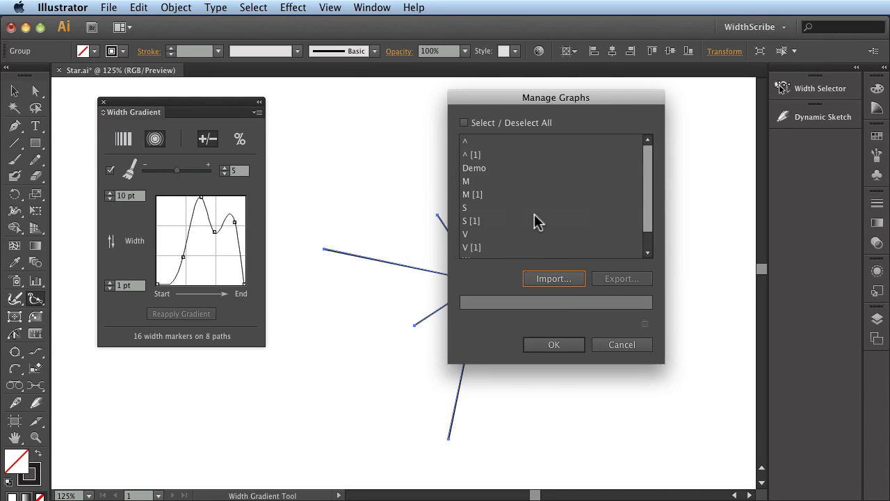
scroll("down", 3)
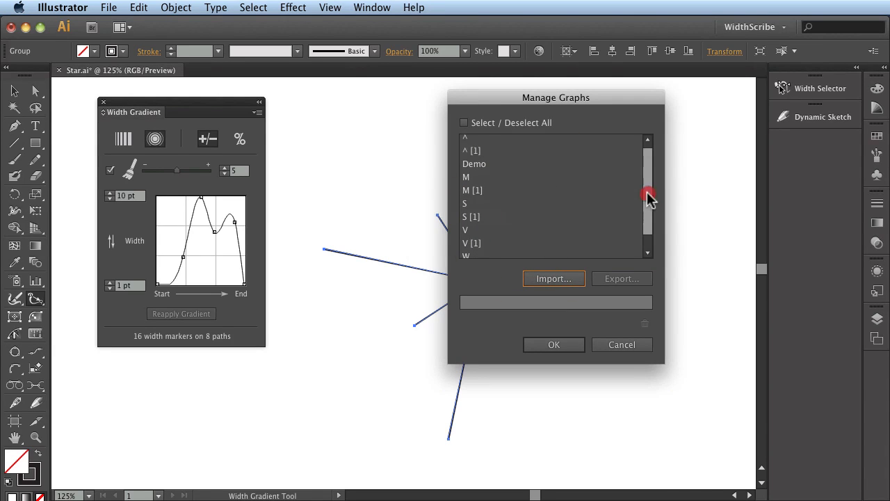
scroll("down", 3)
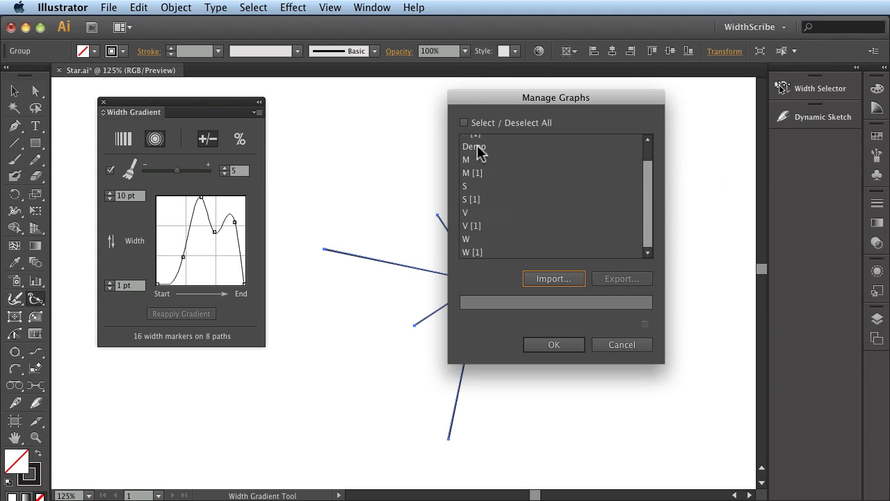
mouse_move(483, 206)
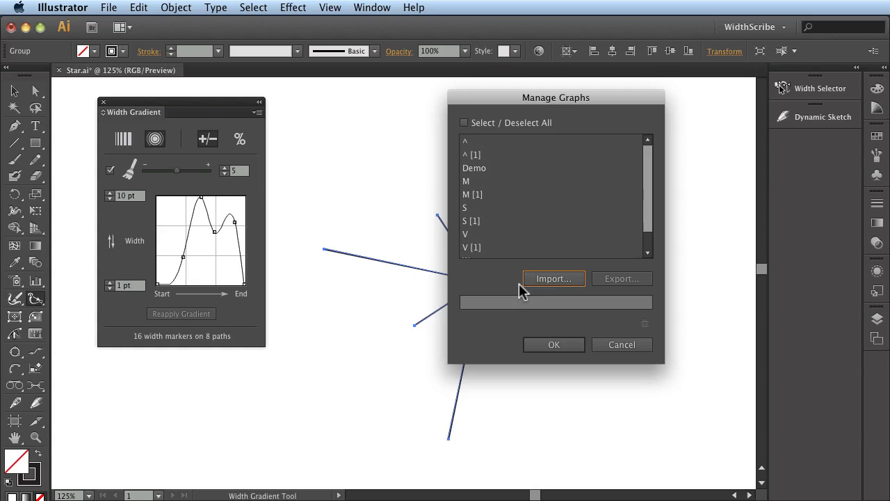
mouse_move(554, 279)
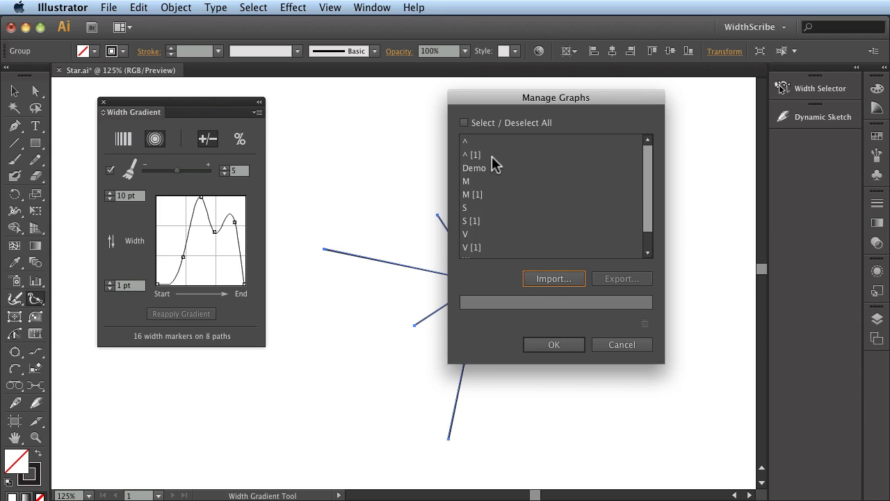
Rename the duplicate '^ [1]' graph to '^ Alternative' and check the saved graph list.
left_click(474, 154)
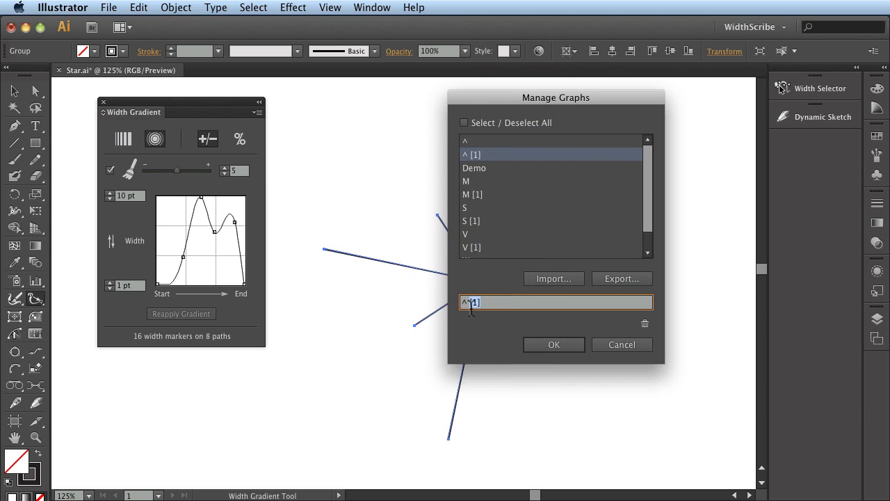
type("Alternative")
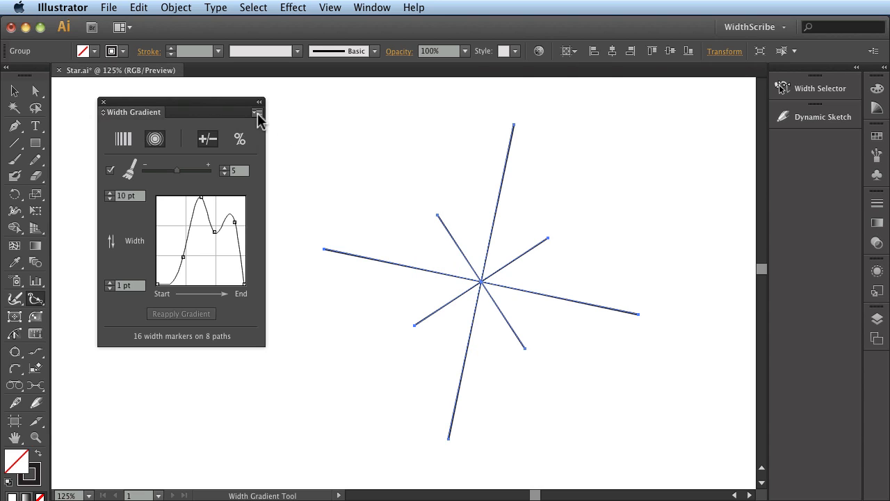
left_click(258, 112)
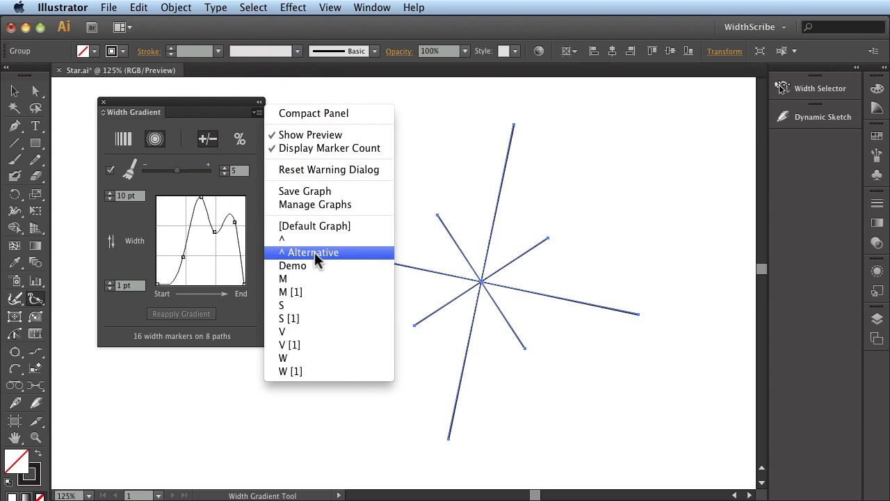